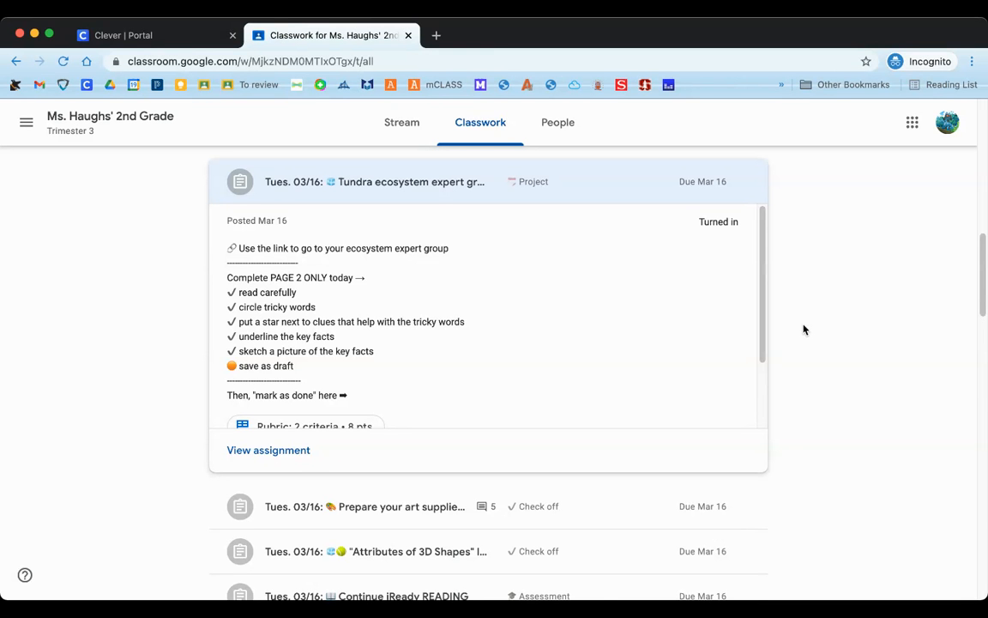
mouse_move(392, 217)
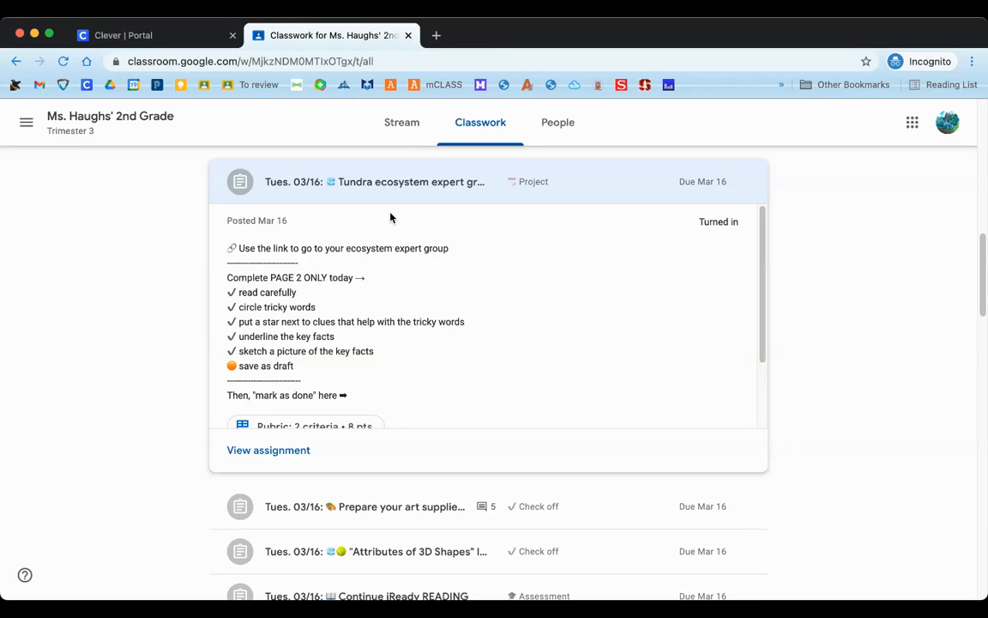
mouse_move(573, 220)
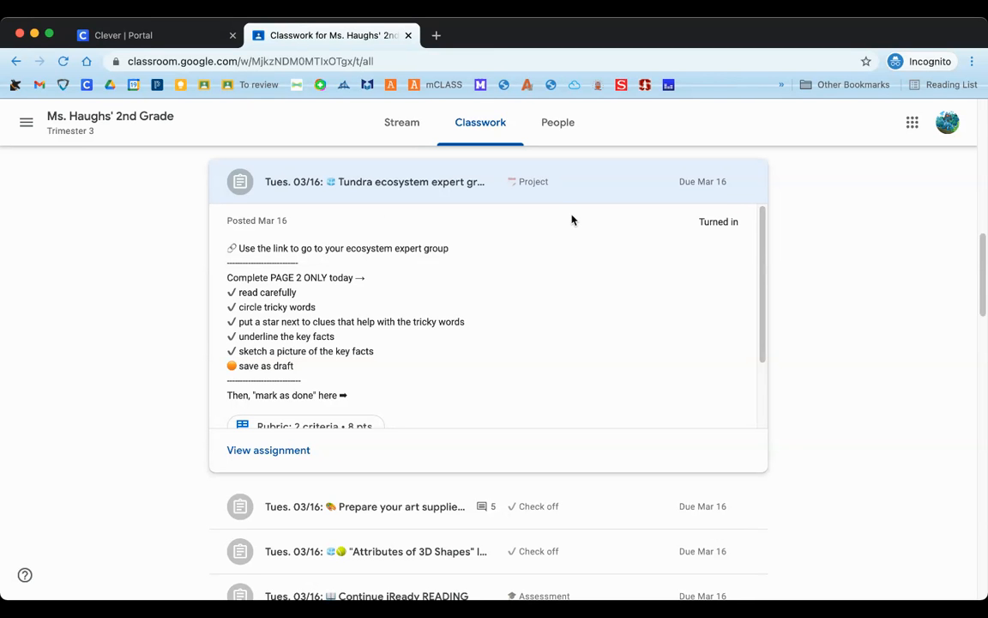
mouse_move(481, 121)
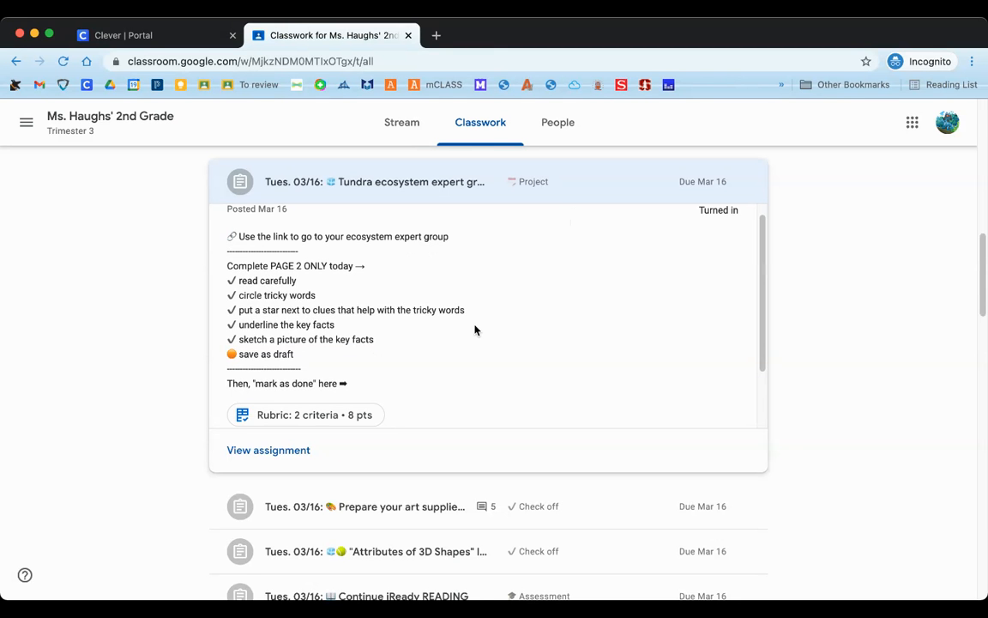
Scroll the Tundra ecosystem assignment's instructions down to the 2-criteria, 8-point rubric summary
scroll("down", 3)
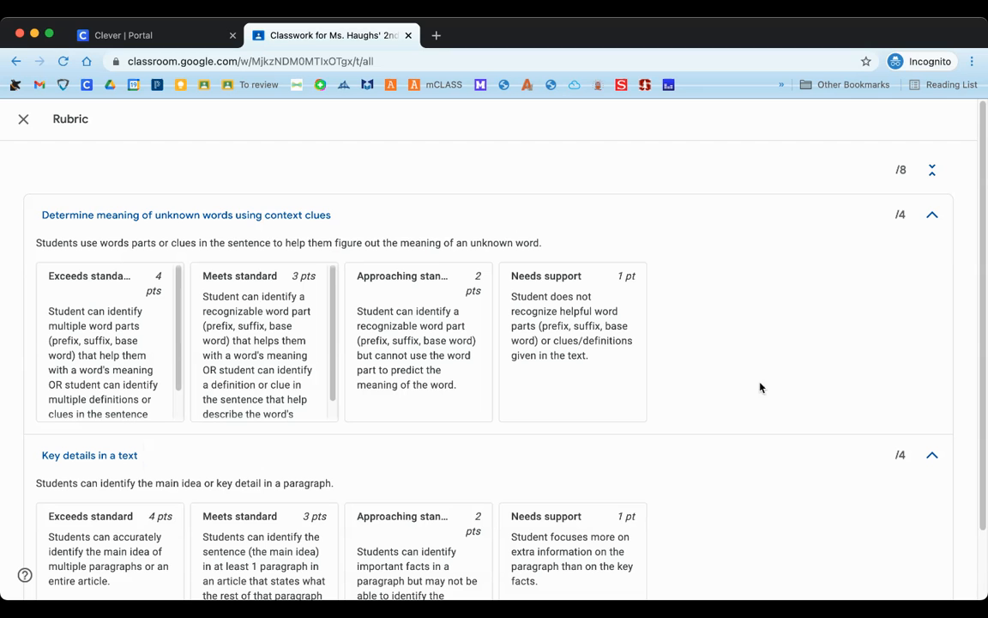
mouse_move(574, 213)
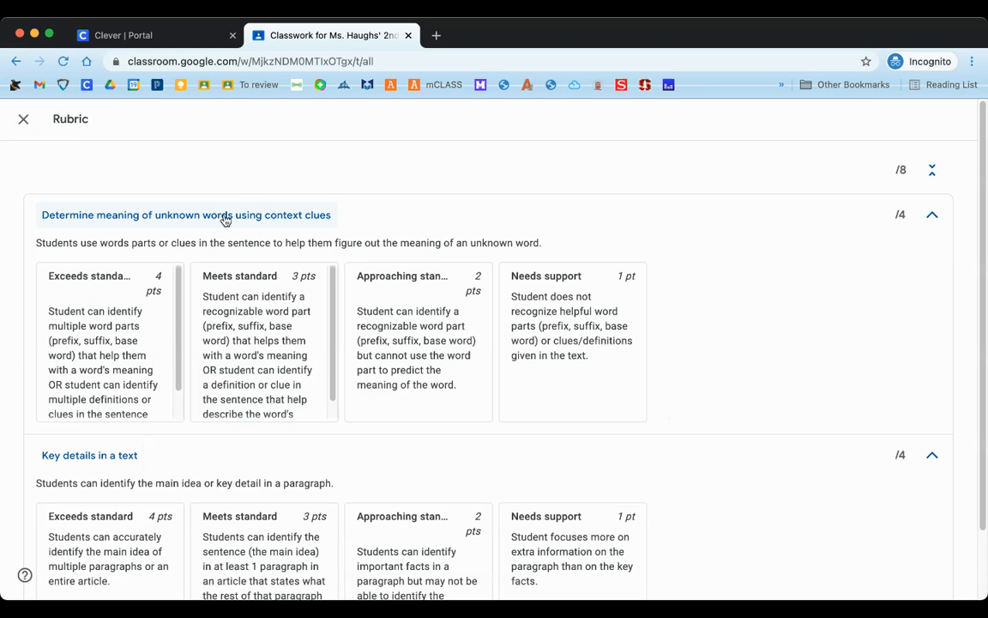
mouse_move(257, 221)
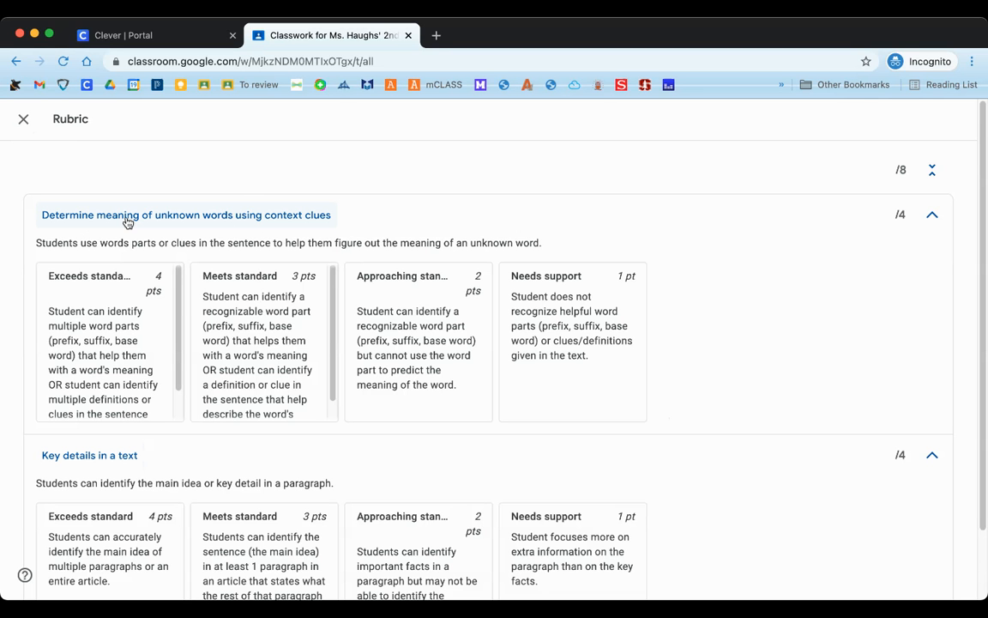
mouse_move(324, 224)
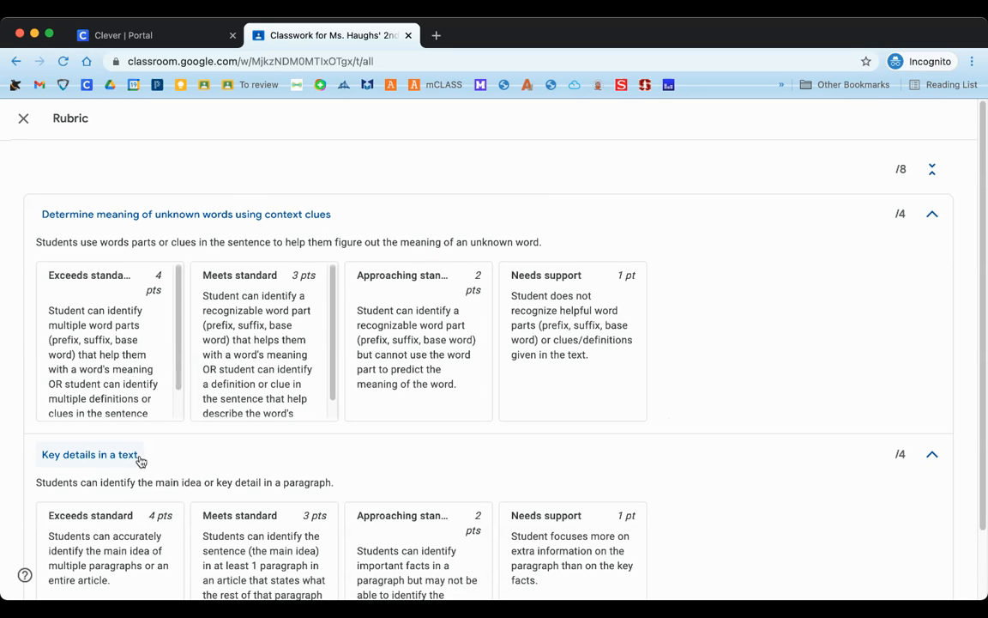
Scroll the rubric, selecting the first criterion's description sentence along the way
scroll("down", 3)
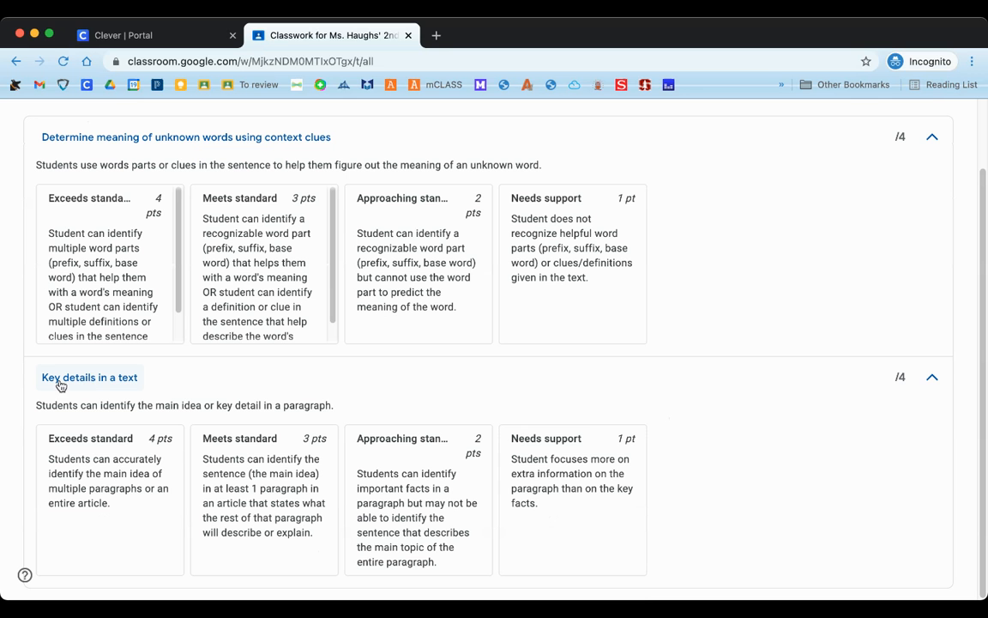
mouse_move(142, 388)
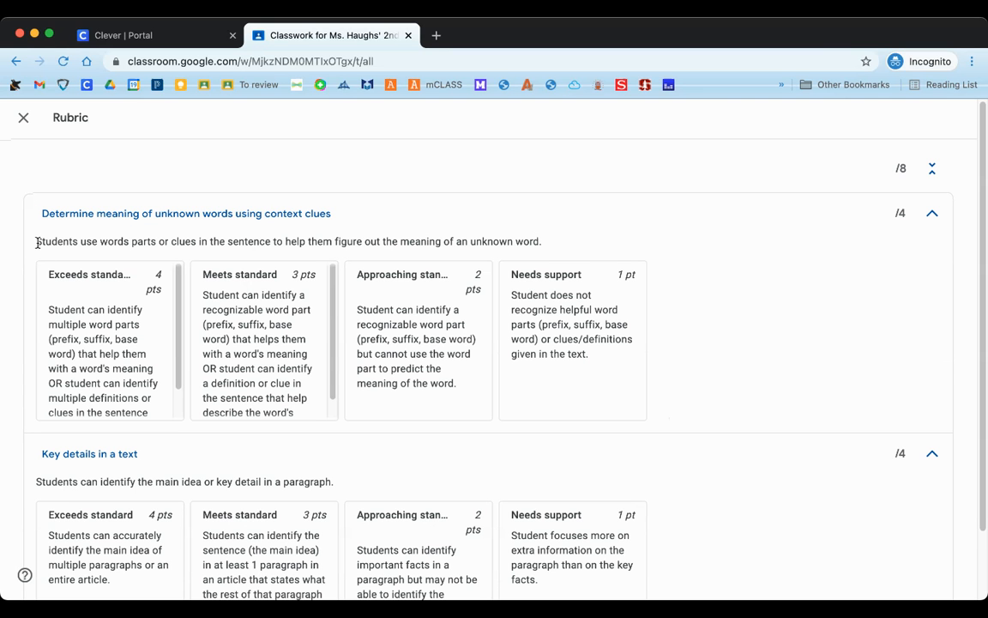
left_click_drag(36, 241, 562, 241)
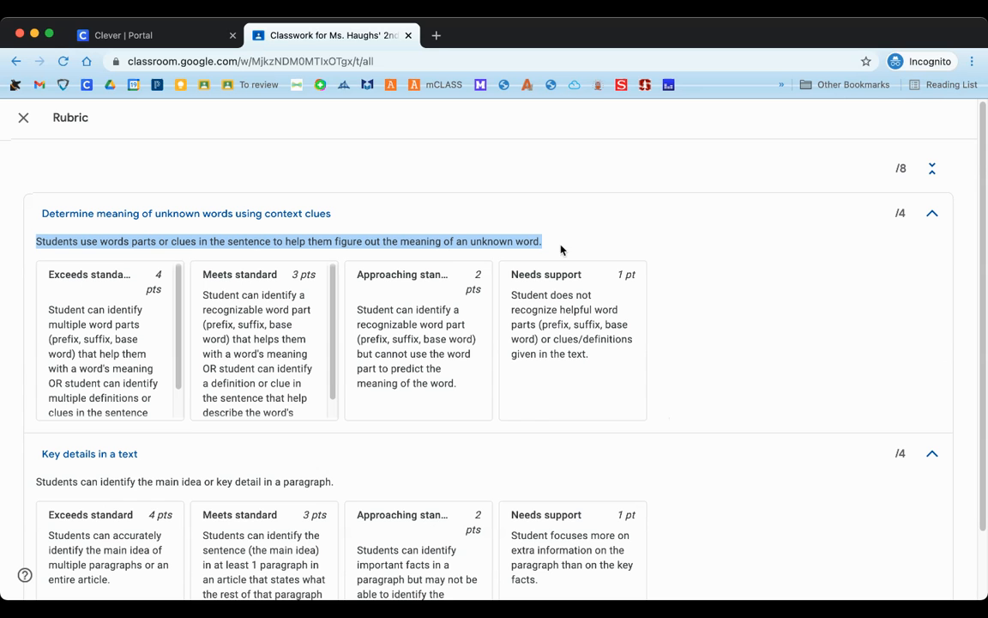
scroll("down", 3)
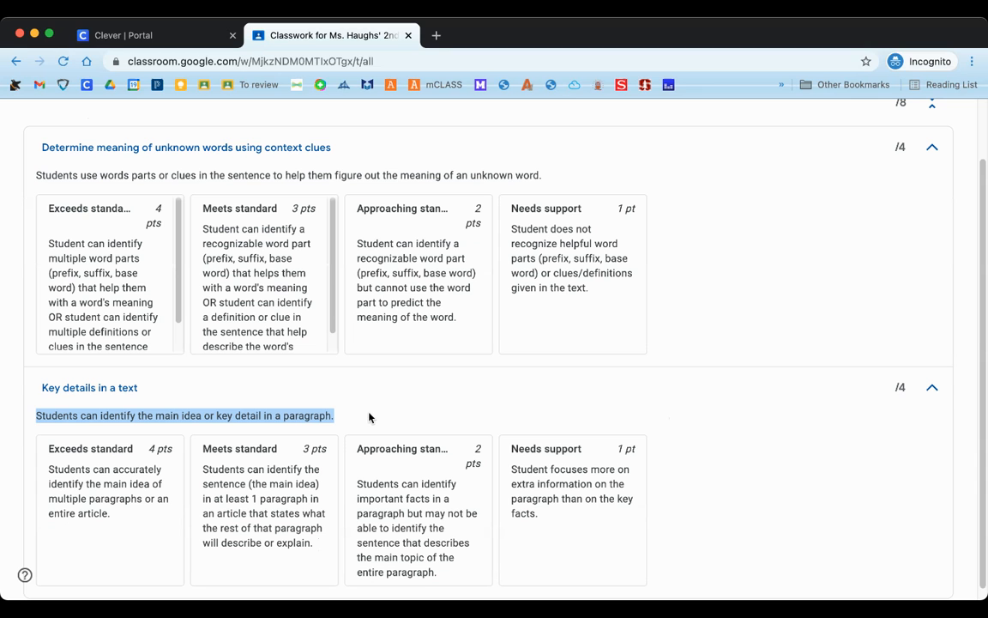
mouse_move(601, 181)
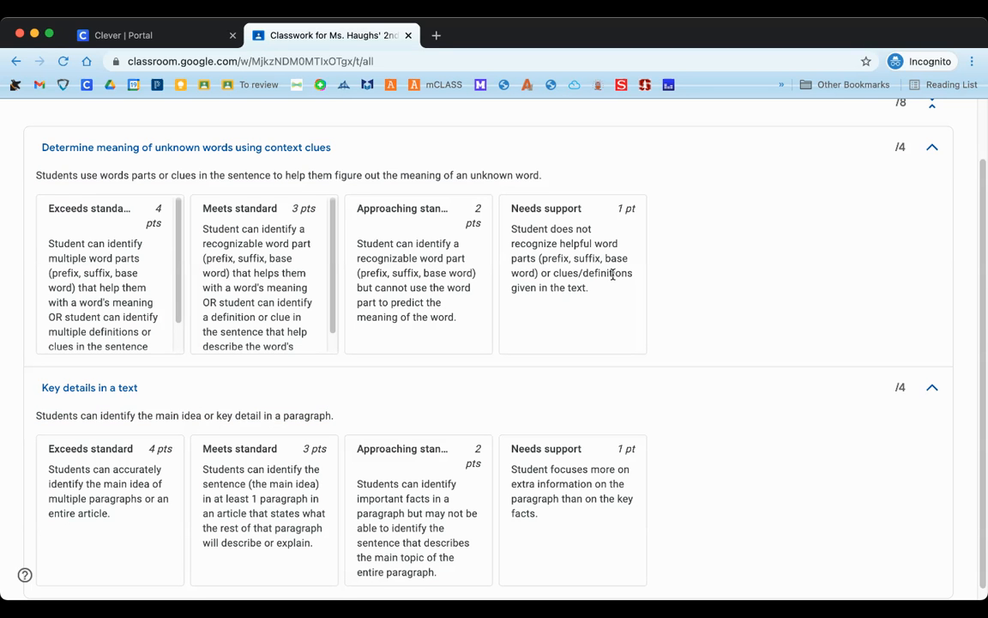
Scroll to the context clues criterion and select text among its 4-to-1 point levels
scroll("down", 3)
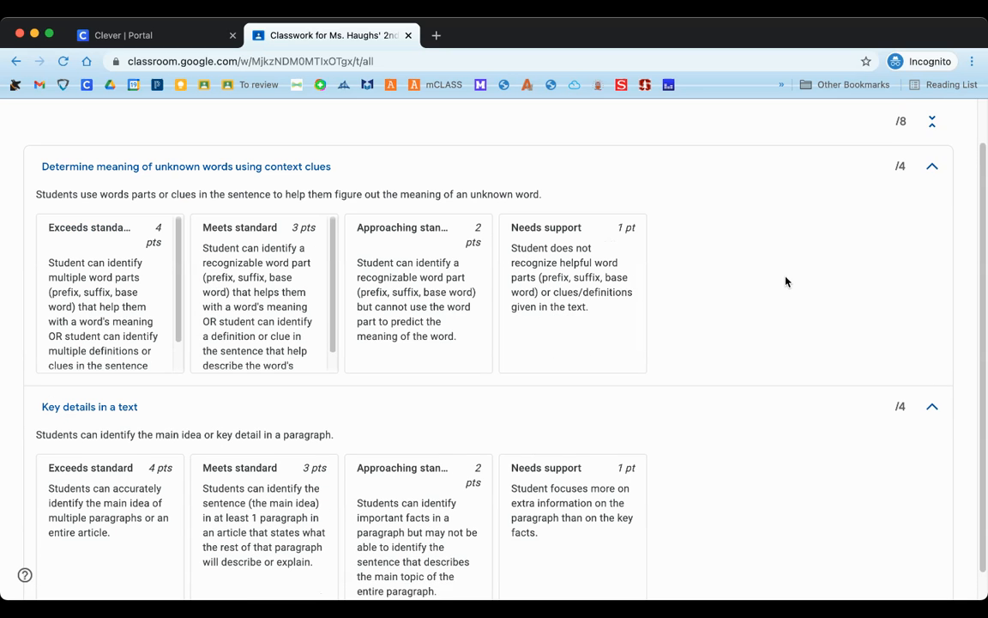
scroll("down", 3)
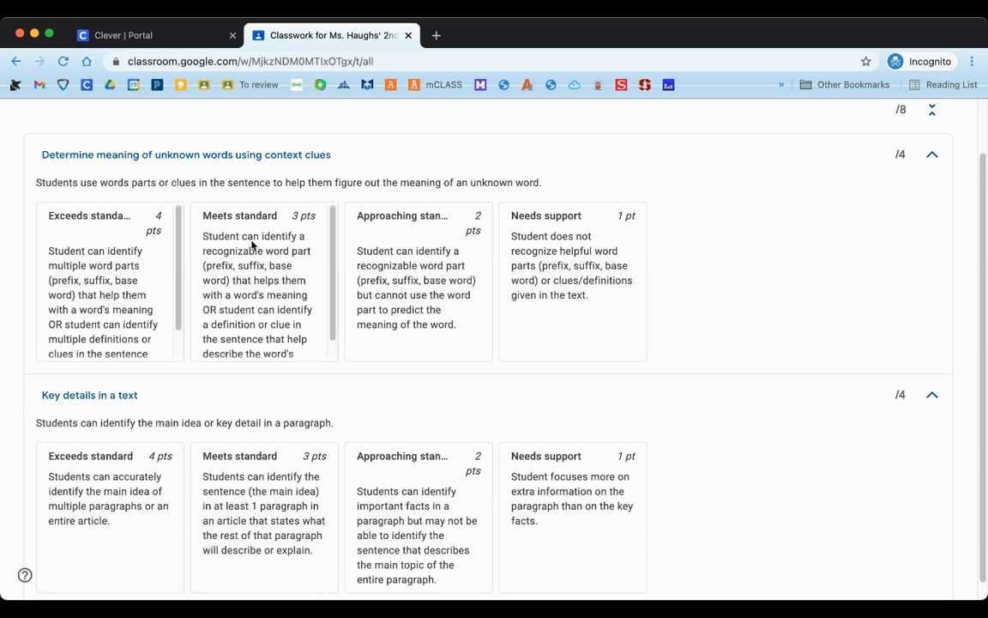
mouse_move(651, 226)
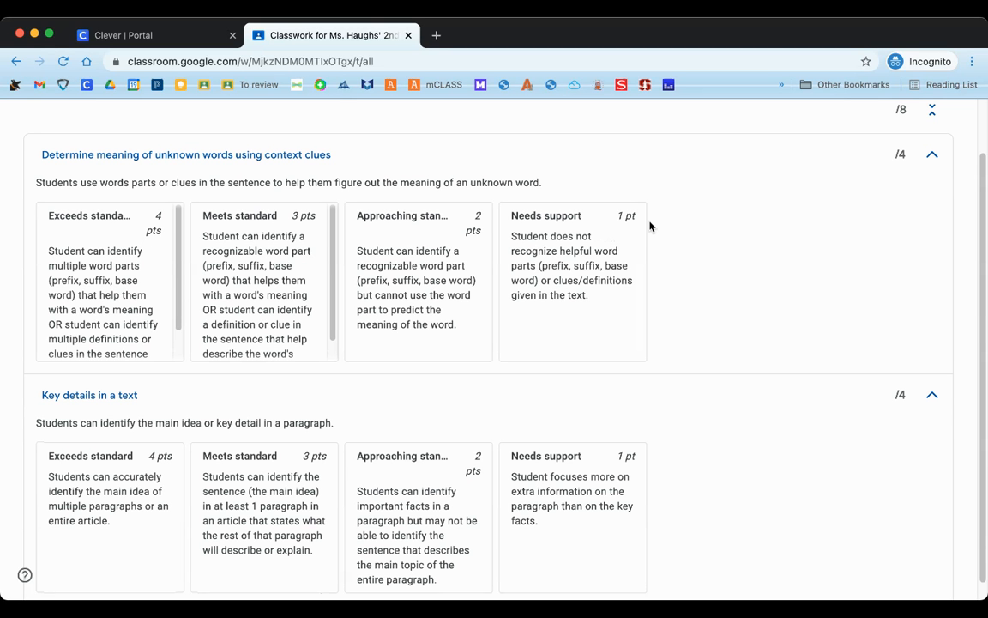
mouse_move(58, 217)
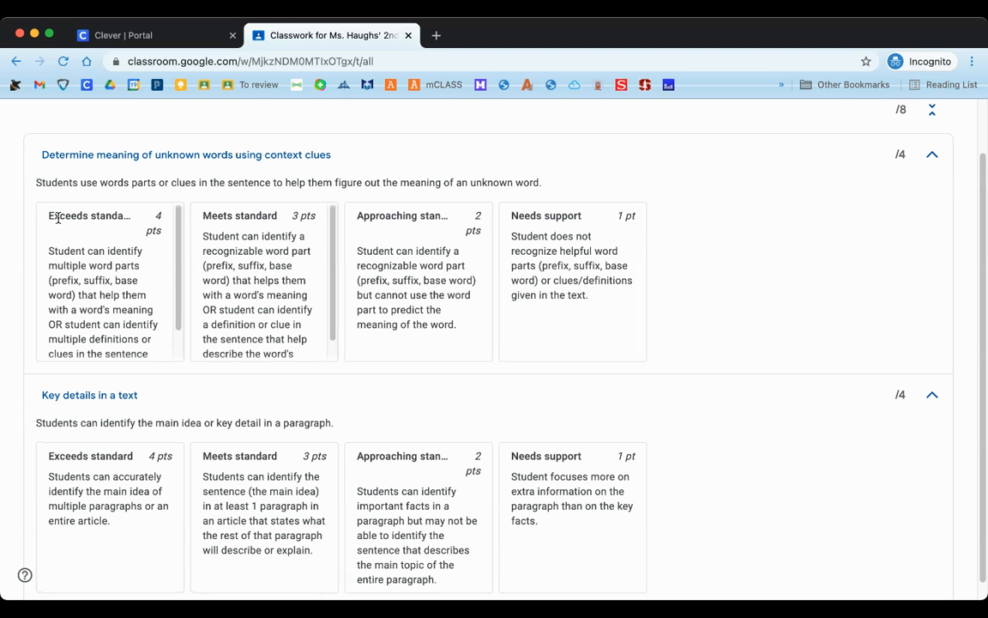
mouse_move(395, 217)
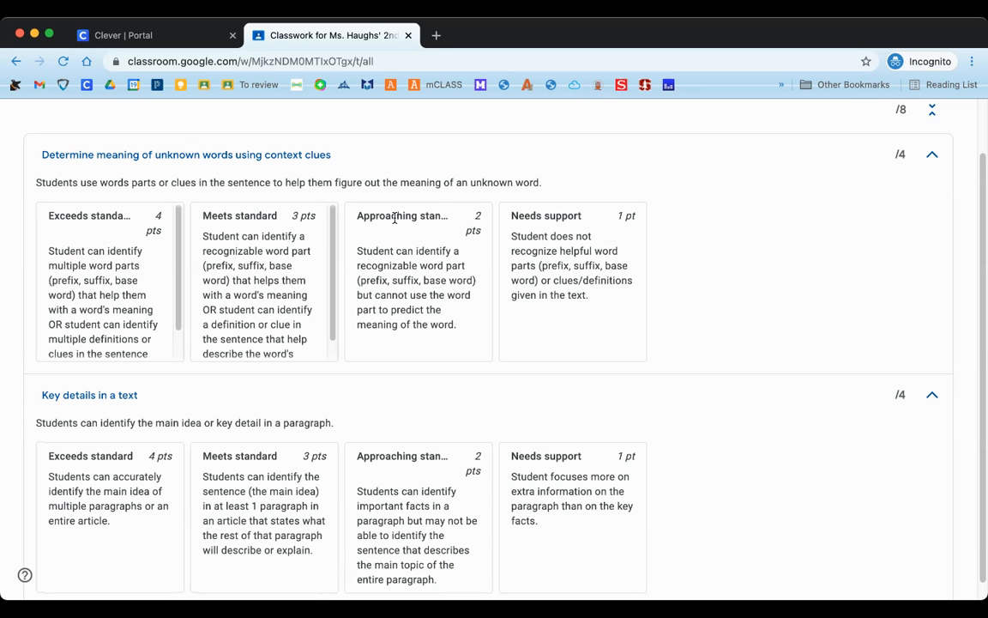
mouse_move(370, 264)
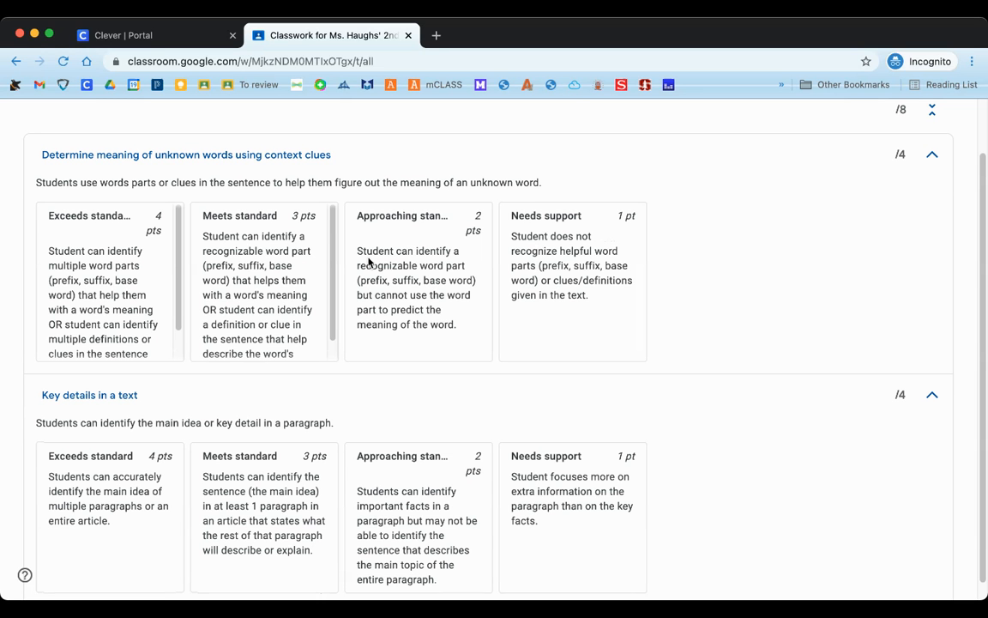
scroll("down", 3)
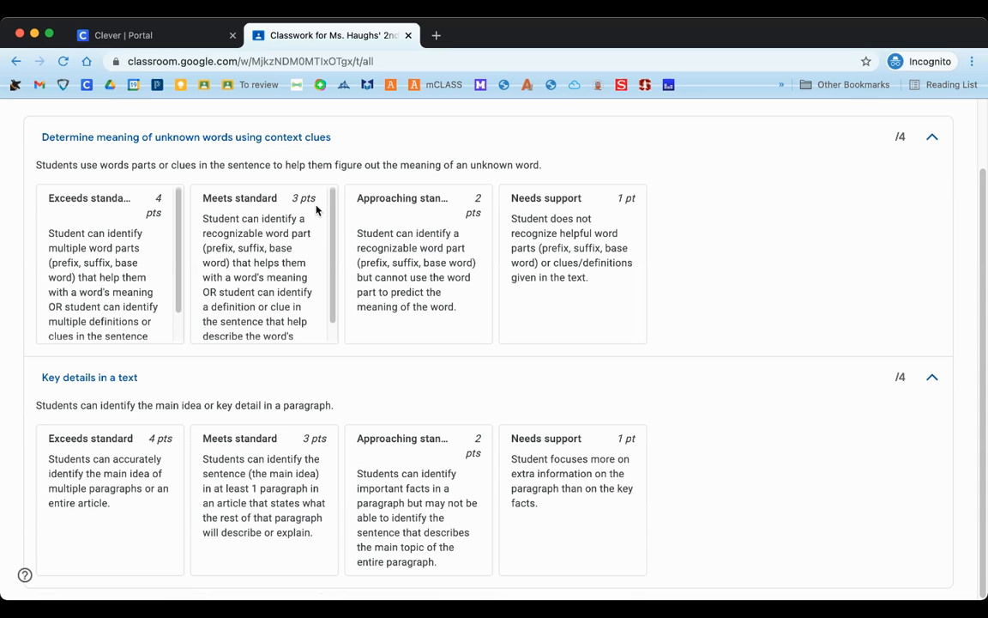
mouse_move(319, 238)
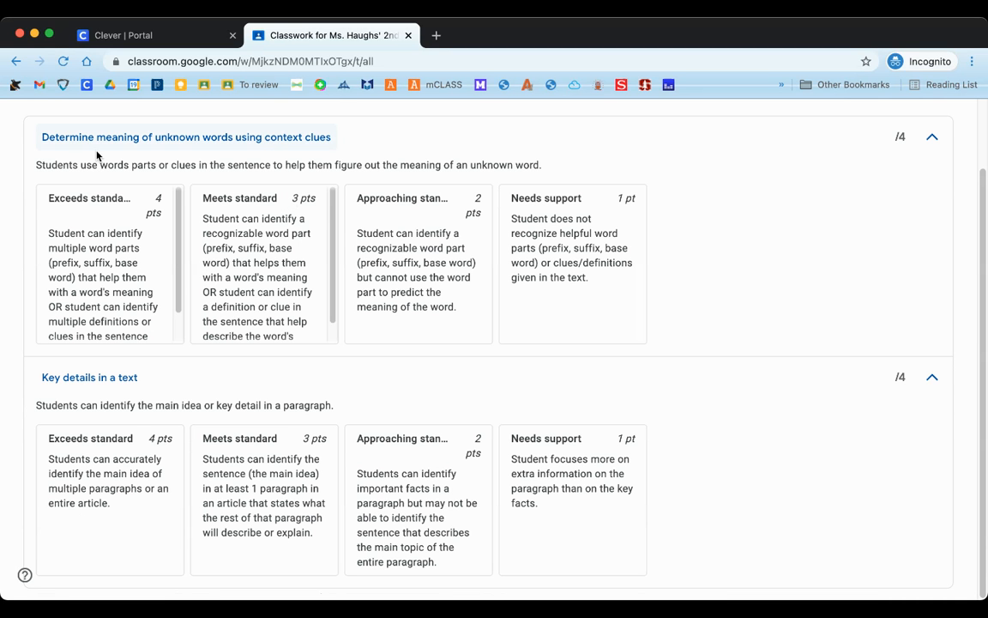
mouse_move(113, 145)
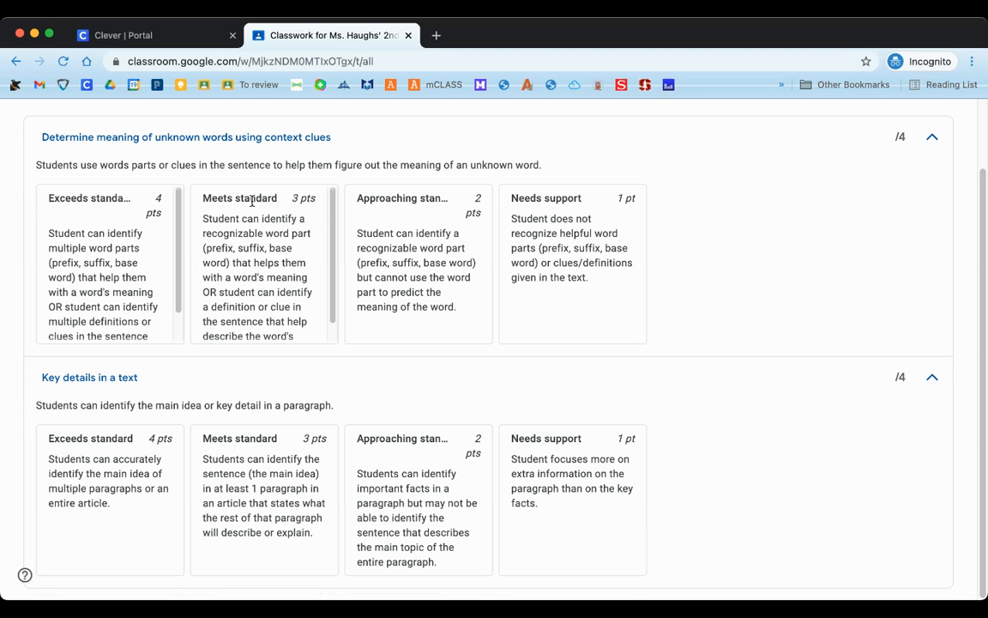
mouse_move(292, 199)
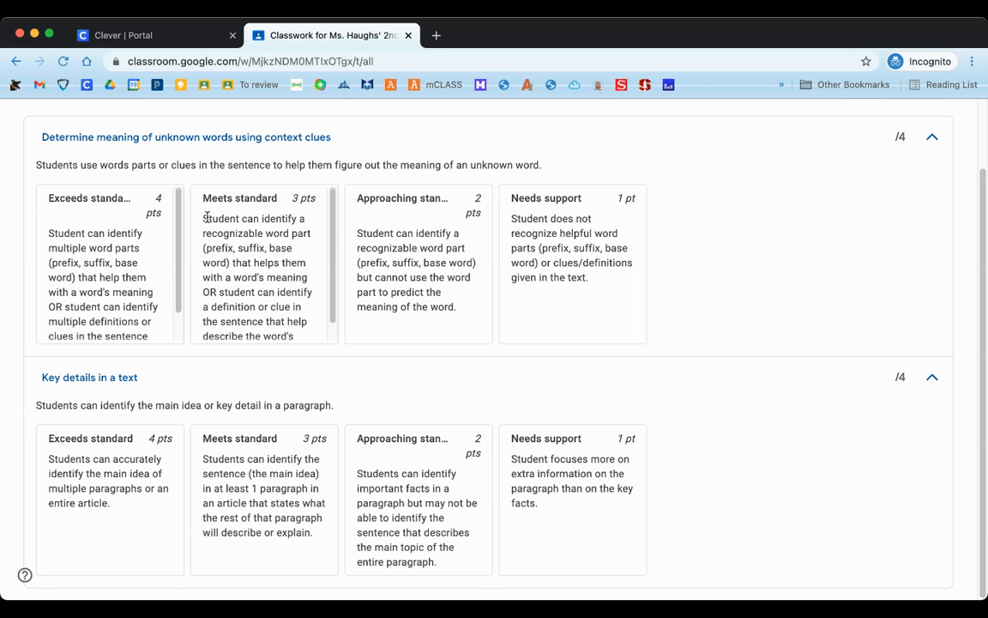
left_click_drag(203, 218, 296, 248)
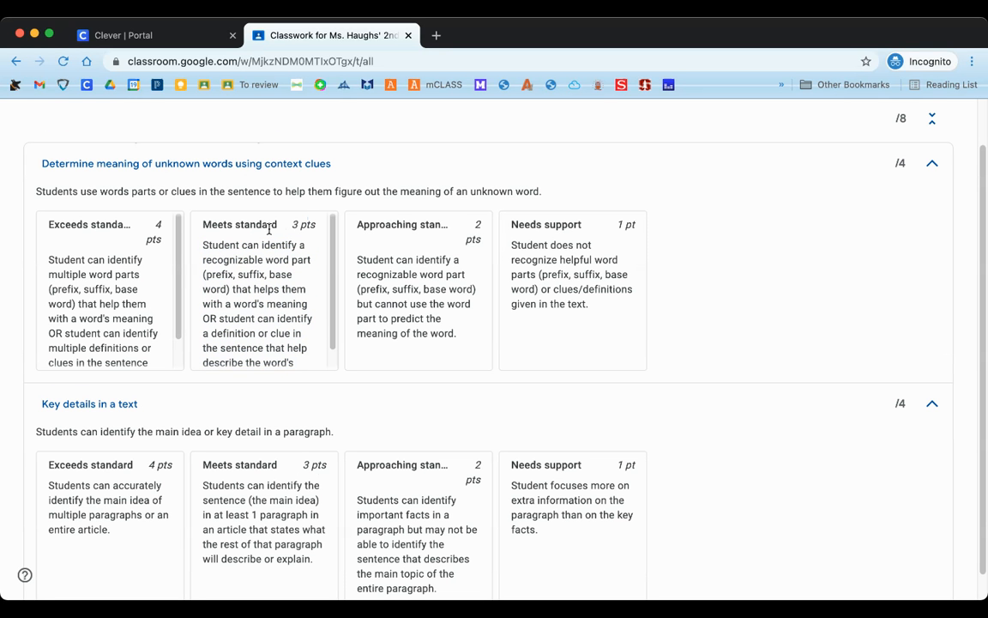
mouse_move(205, 247)
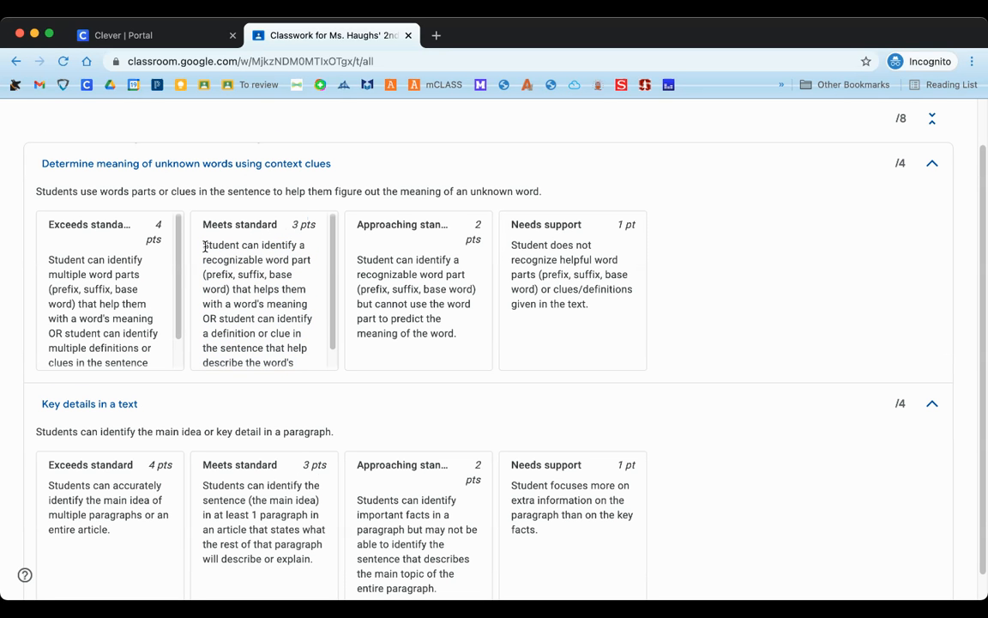
left_click_drag(203, 245, 246, 356)
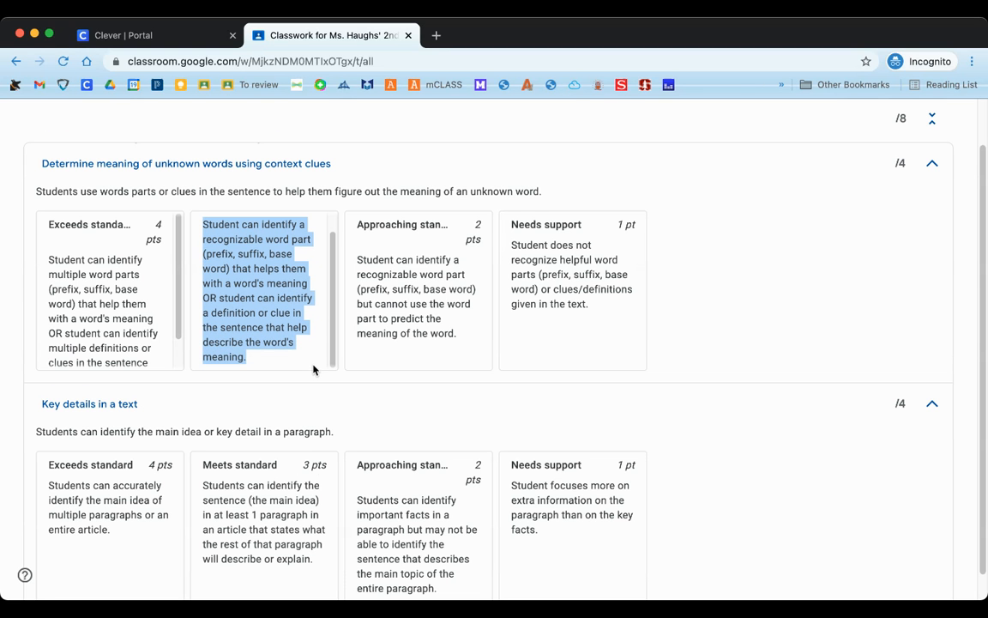
mouse_move(256, 296)
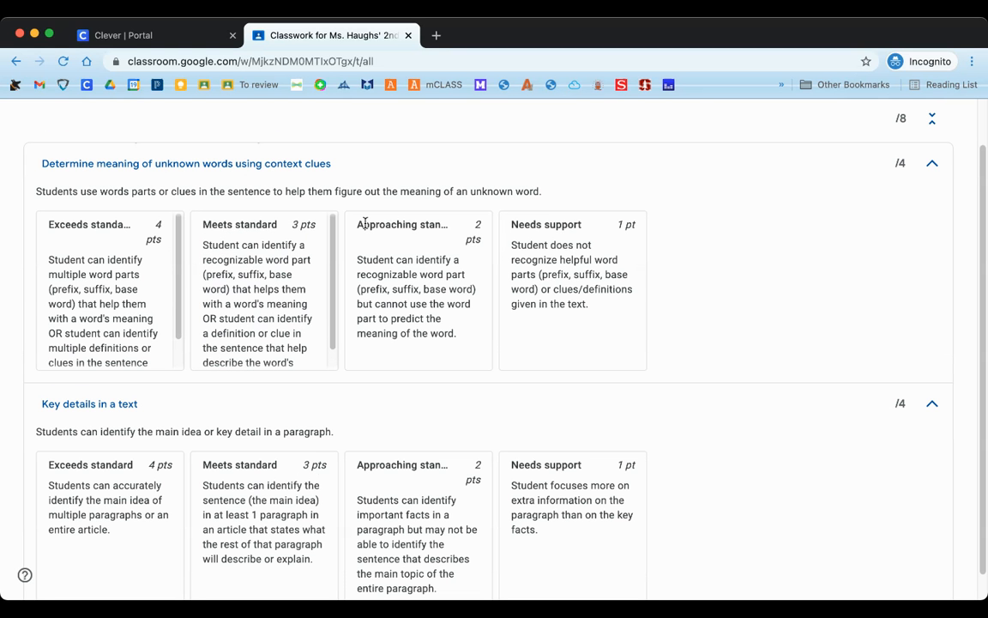
mouse_move(269, 268)
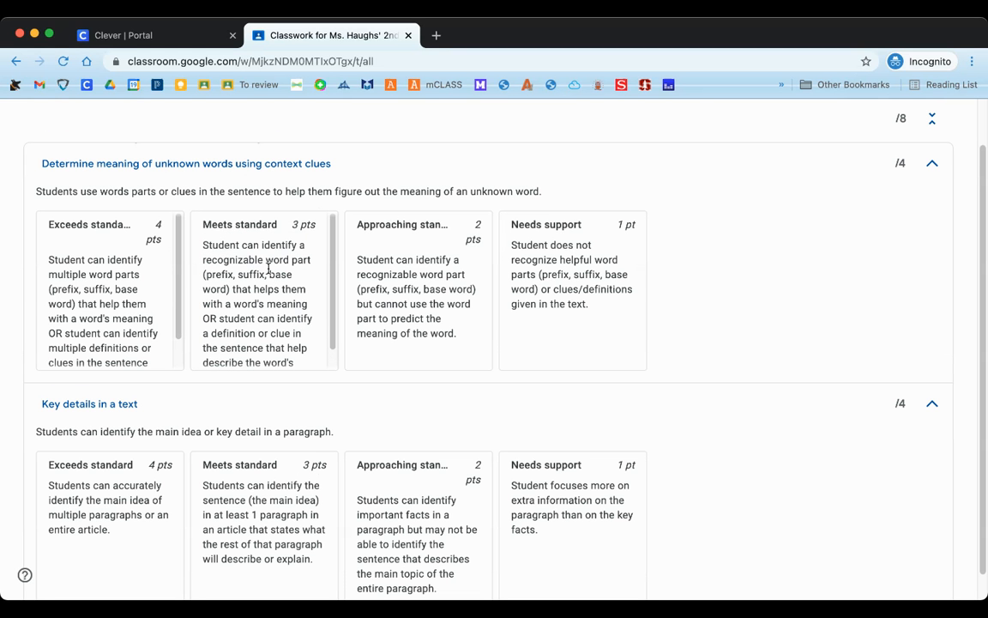
mouse_move(135, 243)
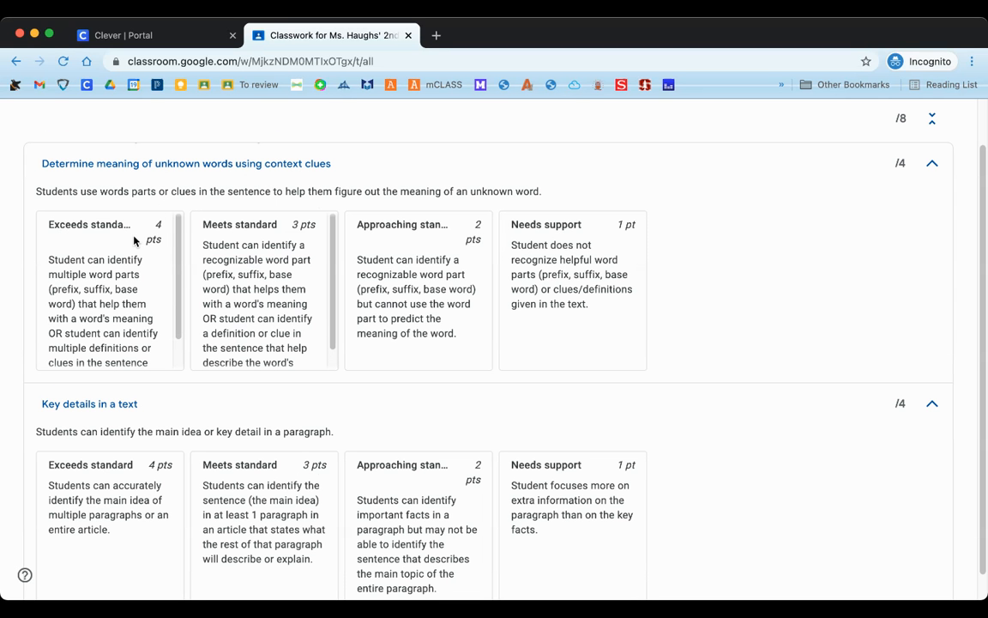
mouse_move(112, 245)
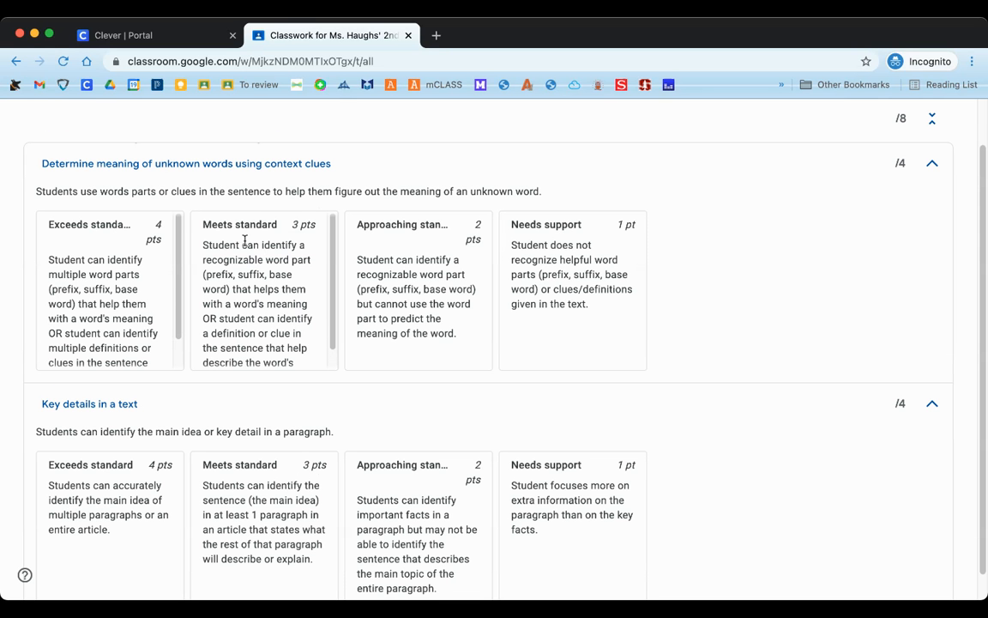
mouse_move(142, 288)
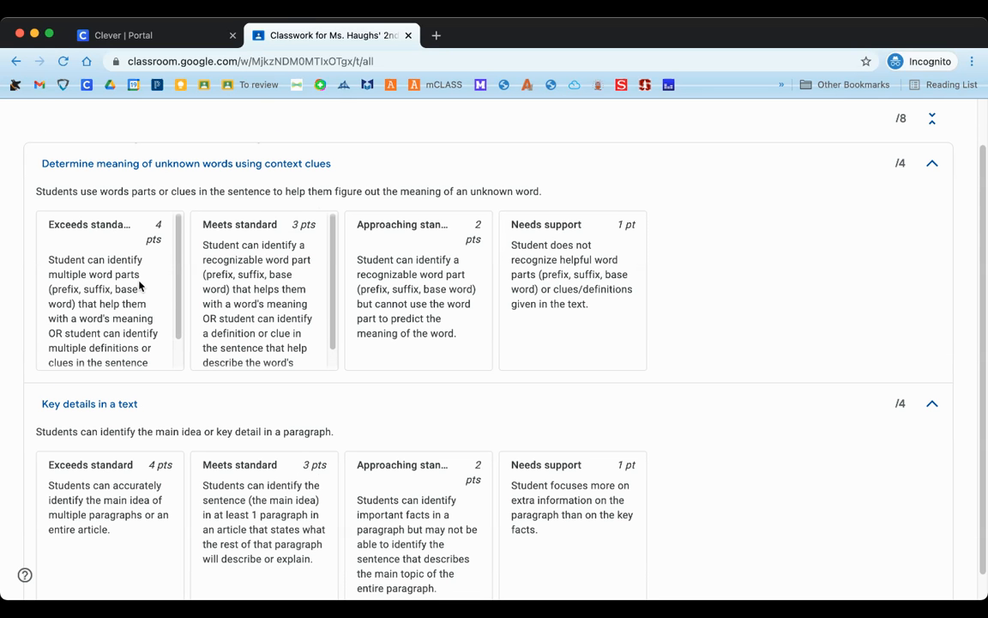
mouse_move(77, 271)
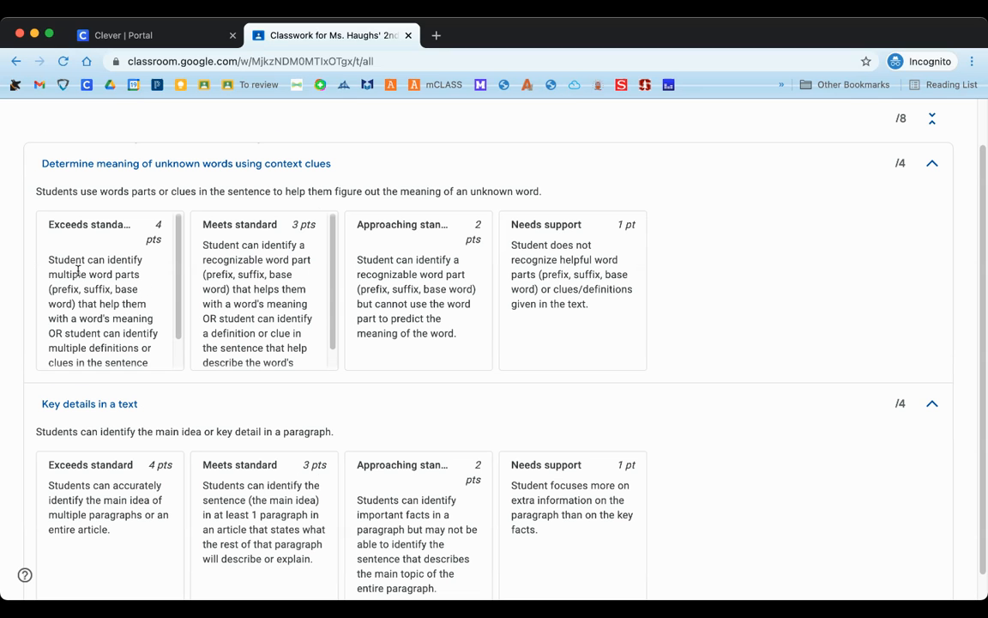
mouse_move(50, 260)
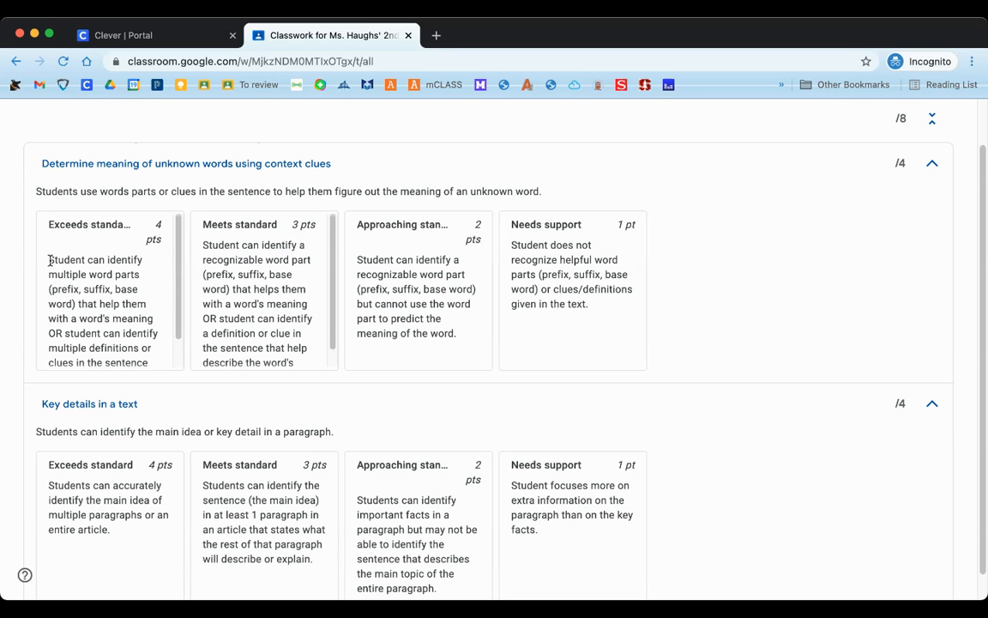
left_click_drag(49, 259, 124, 357)
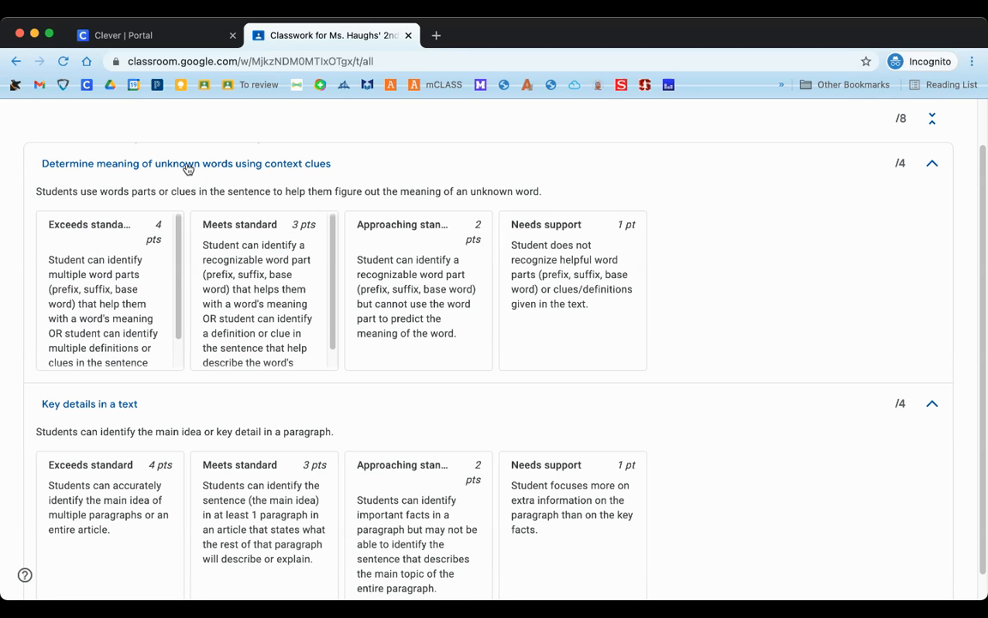
mouse_move(93, 260)
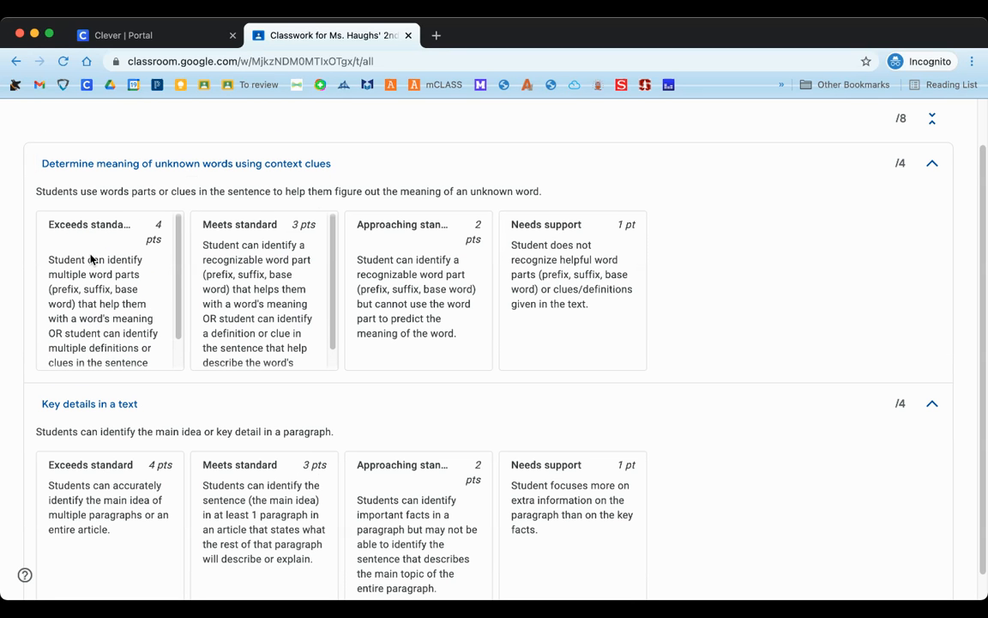
mouse_move(399, 191)
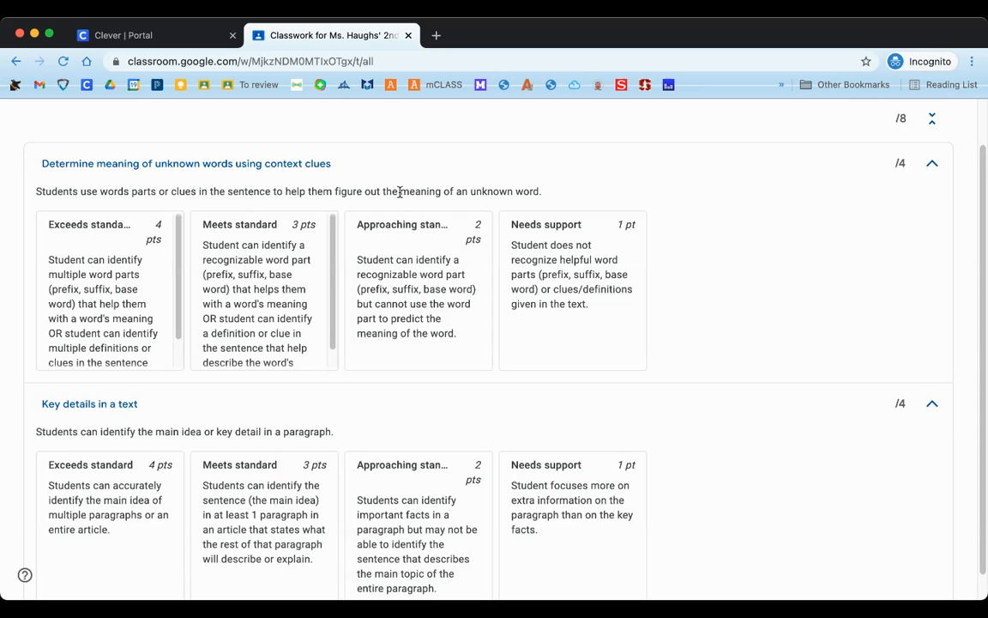
mouse_move(549, 195)
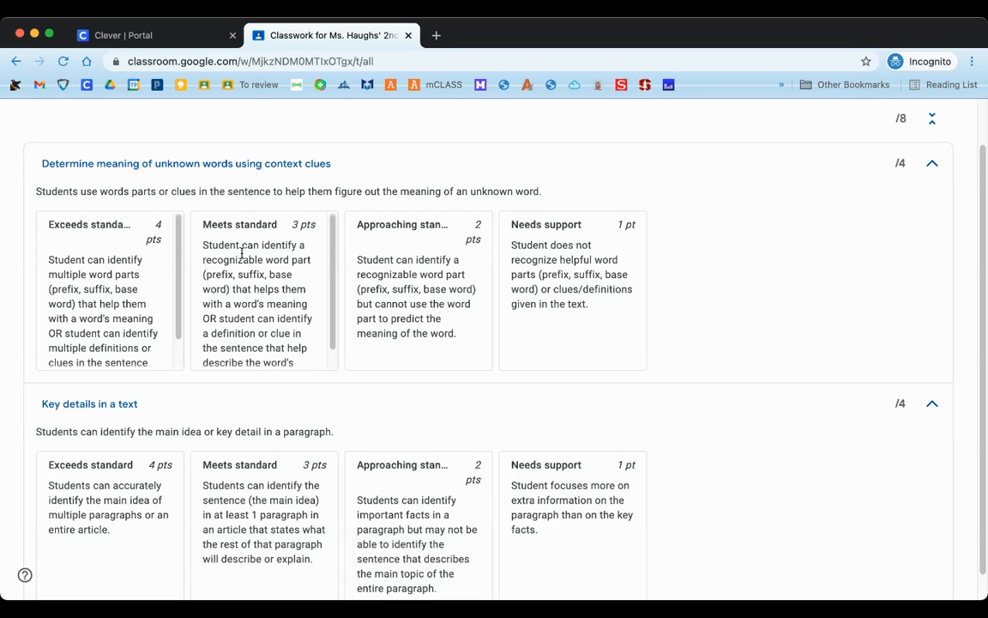
mouse_move(298, 243)
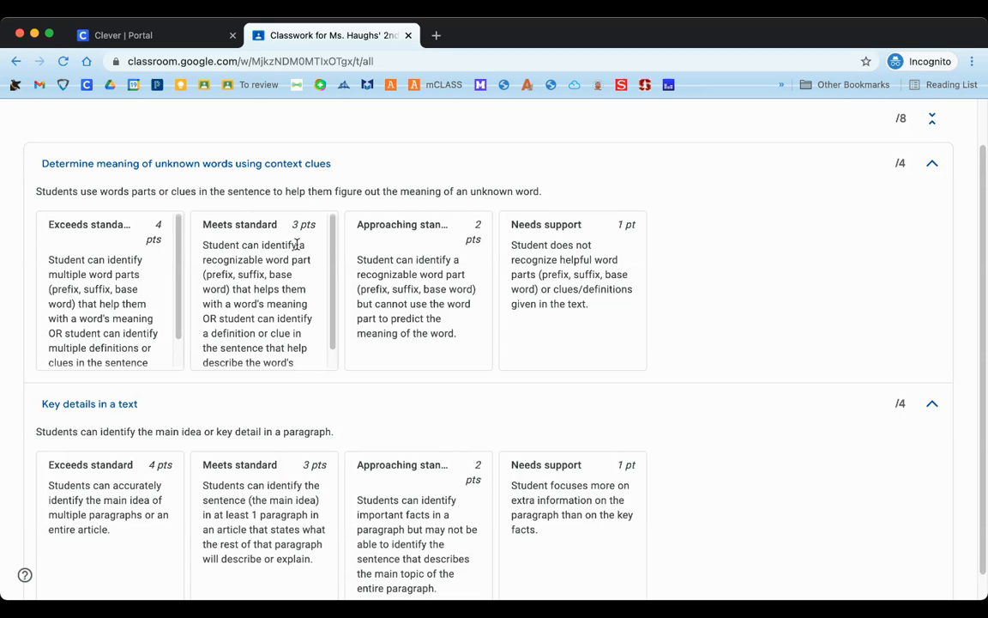
mouse_move(376, 254)
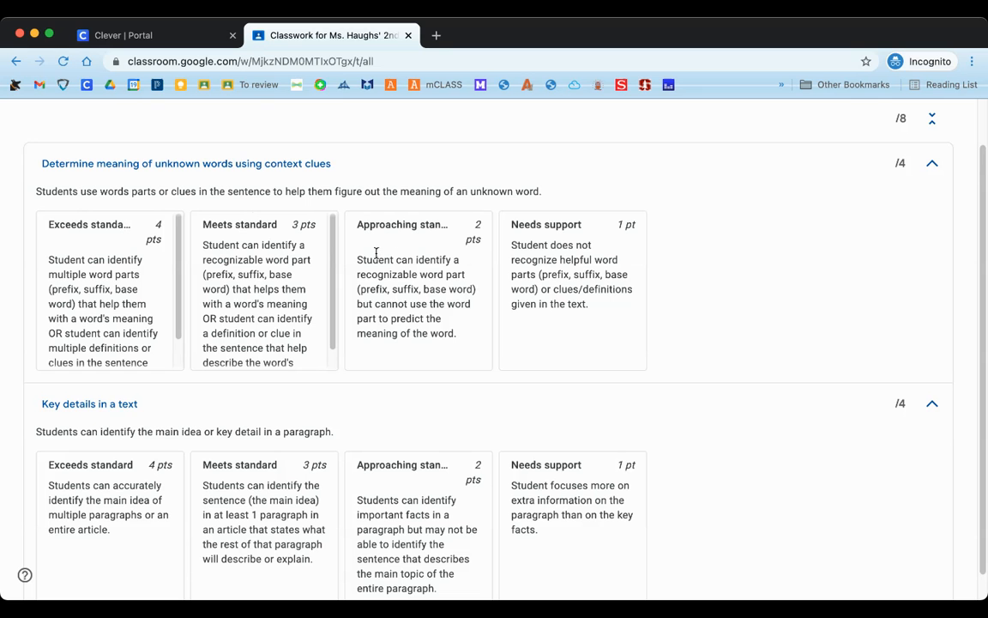
left_click_drag(357, 259, 375, 274)
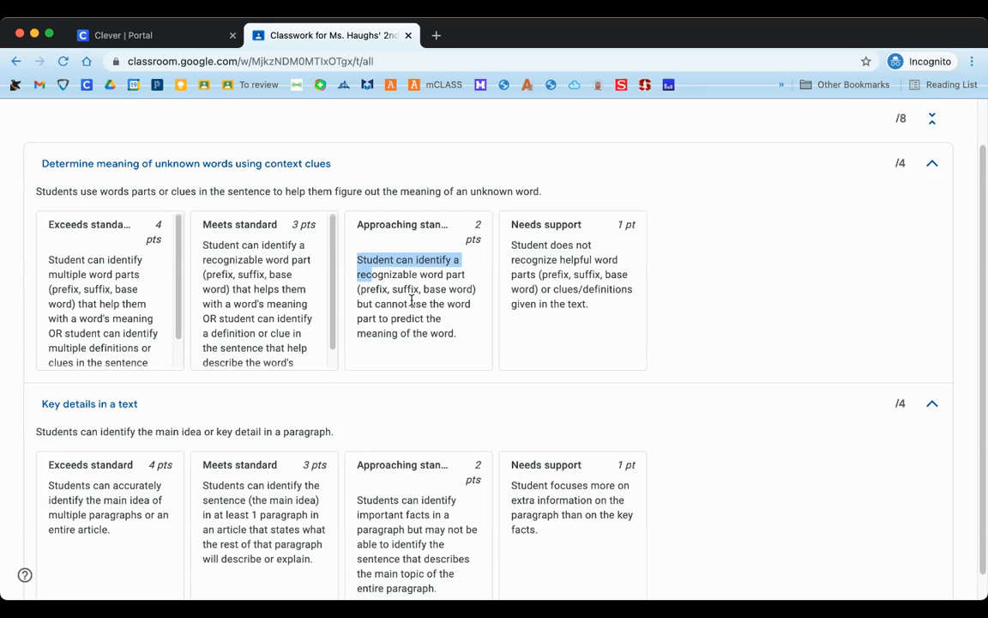
left_click_drag(356, 259, 458, 333)
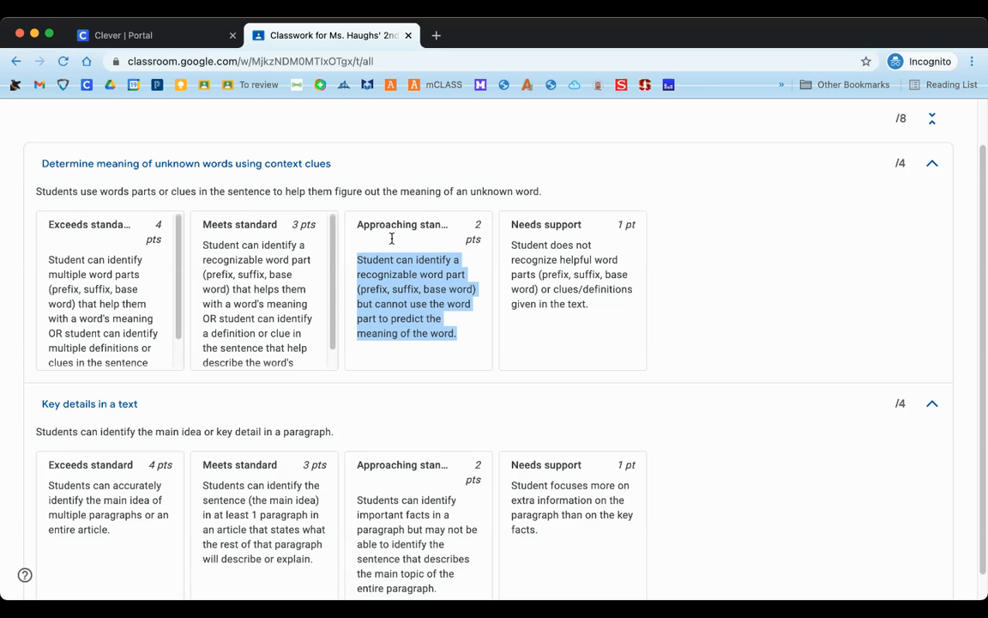
mouse_move(421, 239)
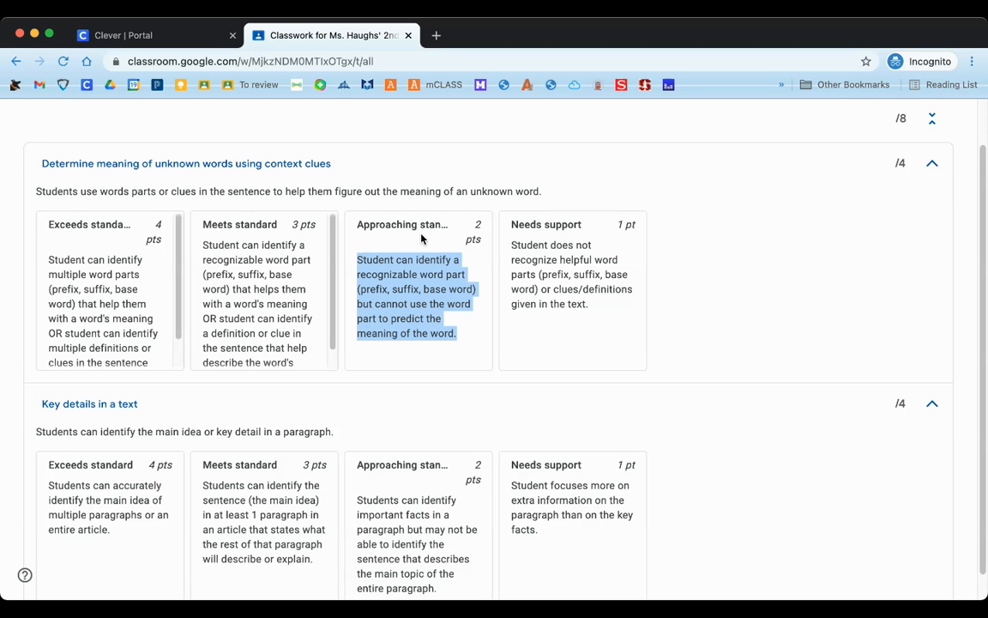
mouse_move(331, 169)
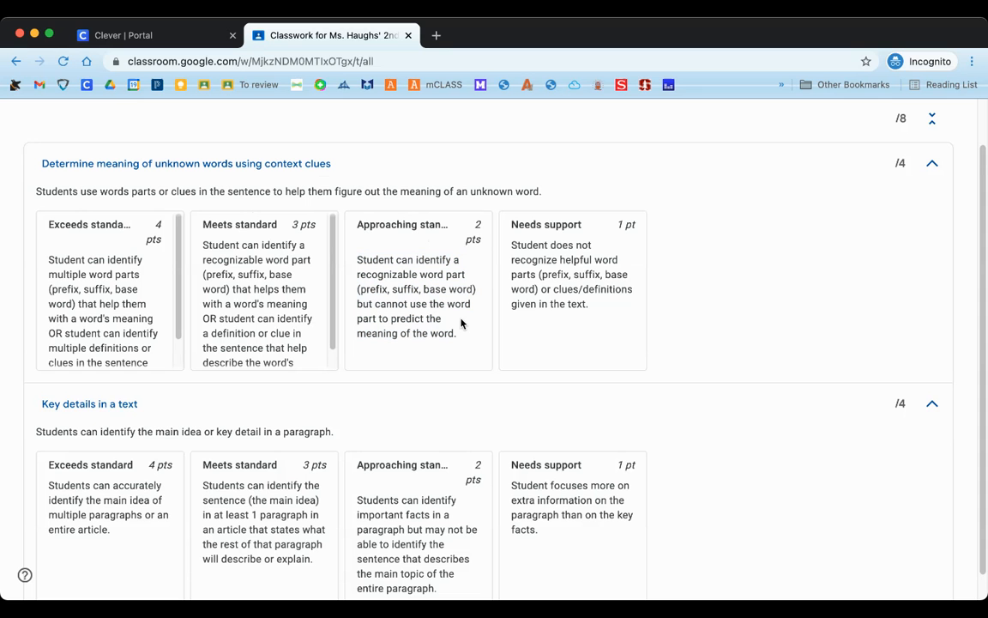
mouse_move(420, 291)
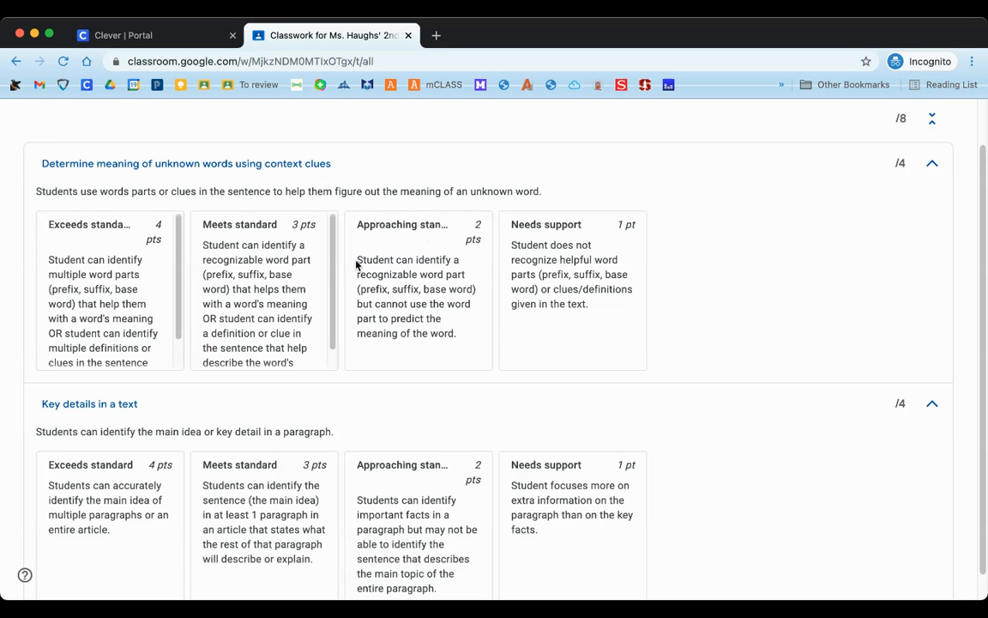
left_click_drag(358, 259, 457, 333)
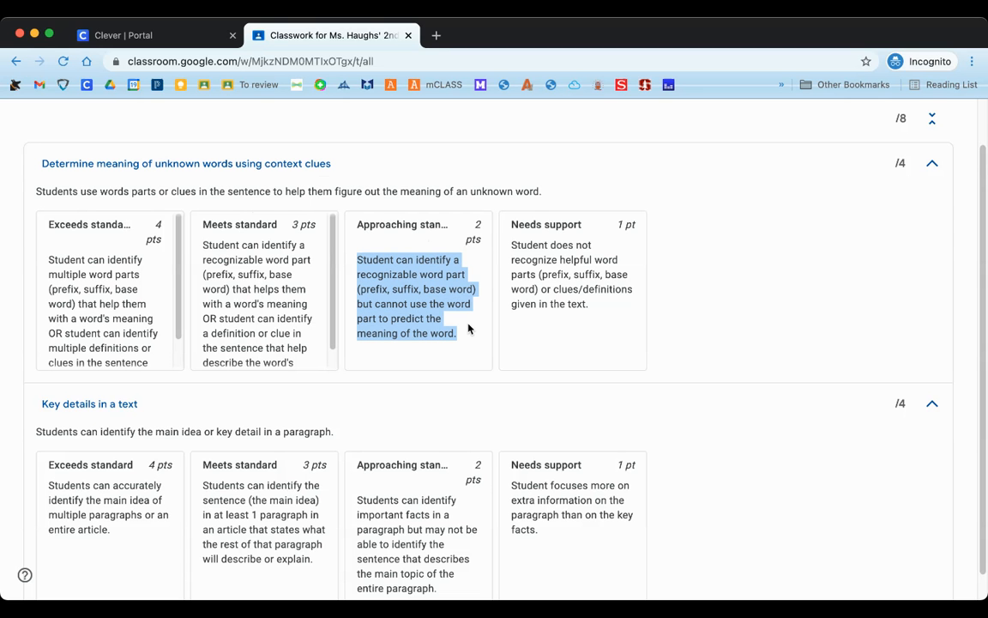
mouse_move(710, 276)
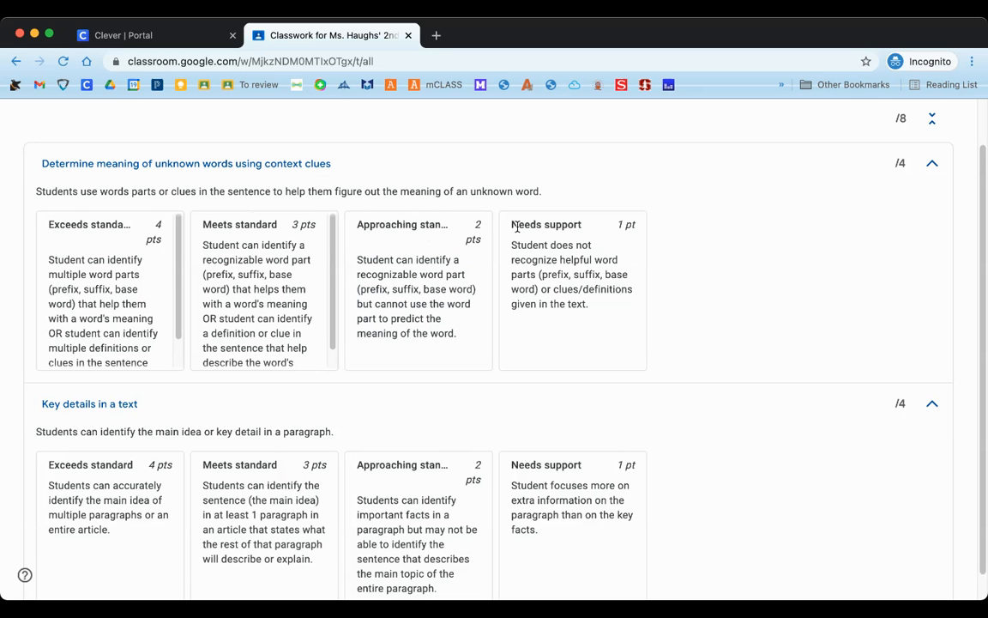
mouse_move(614, 242)
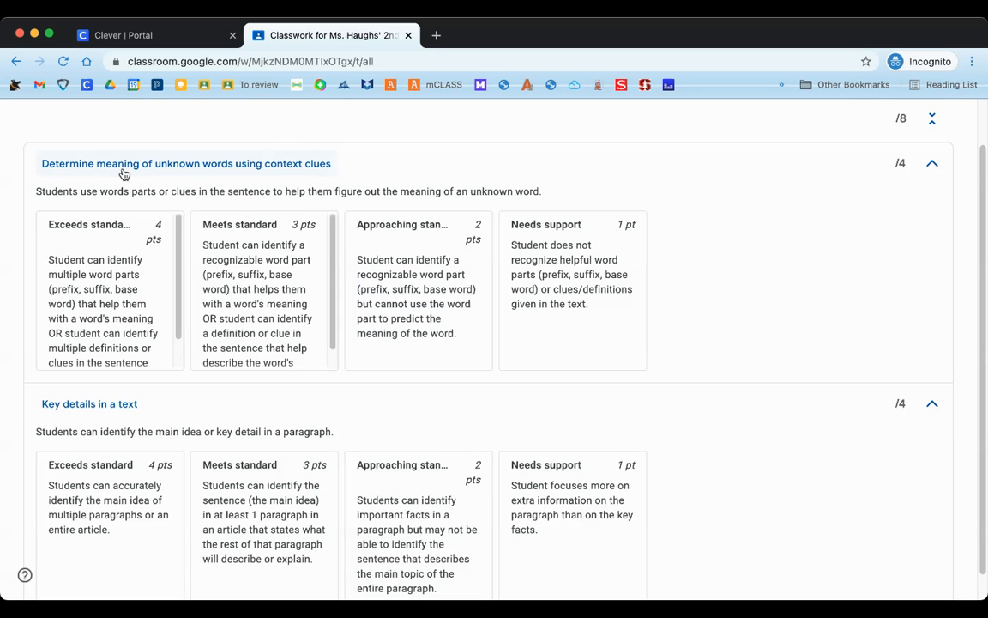
mouse_move(296, 174)
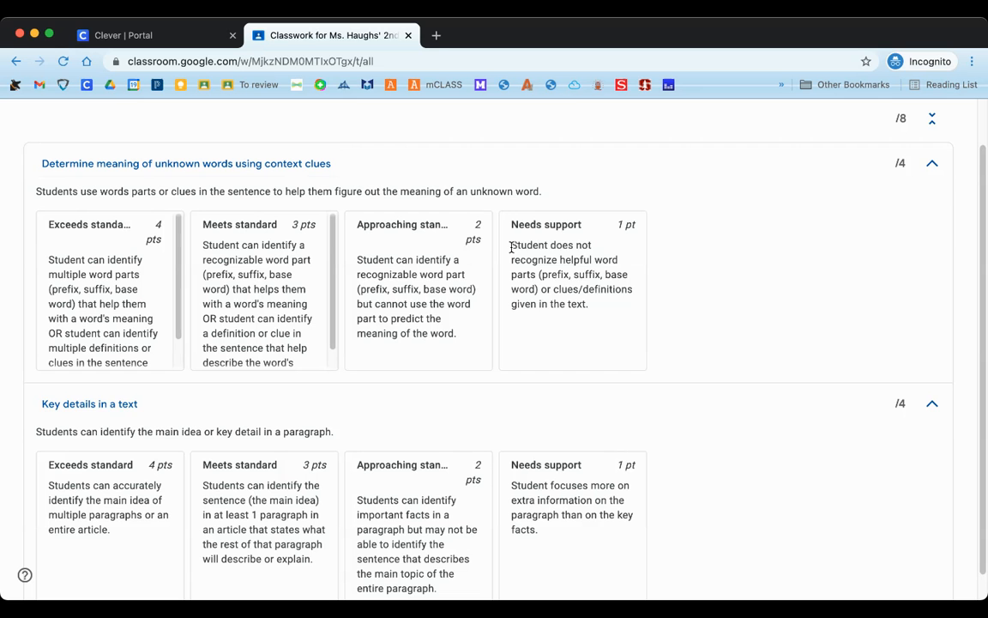
Highlight the context clues 1-point Needs support description and scroll on
left_click_drag(510, 245, 589, 304)
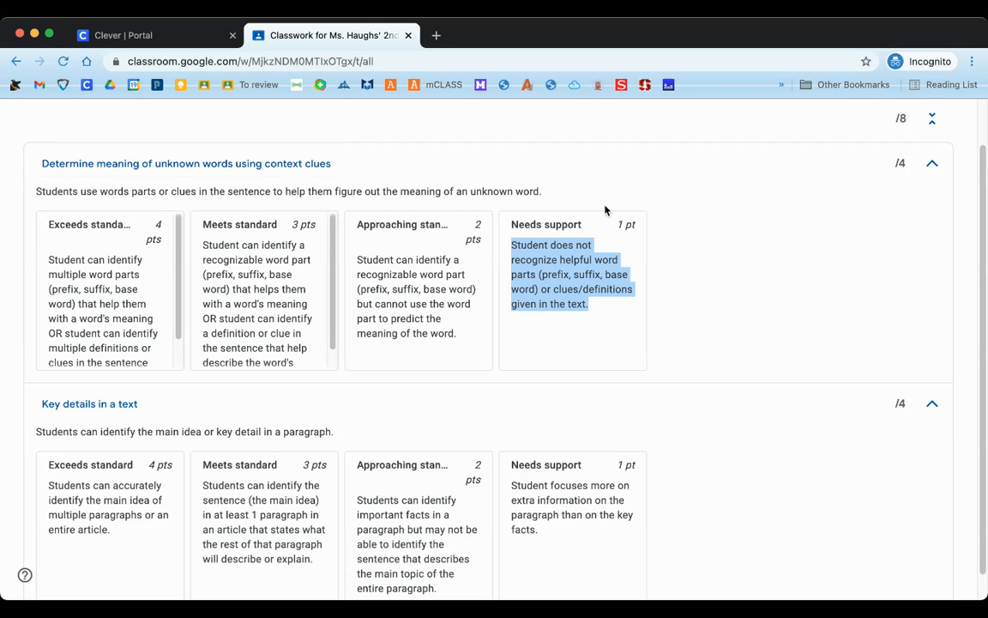
scroll("down", 3)
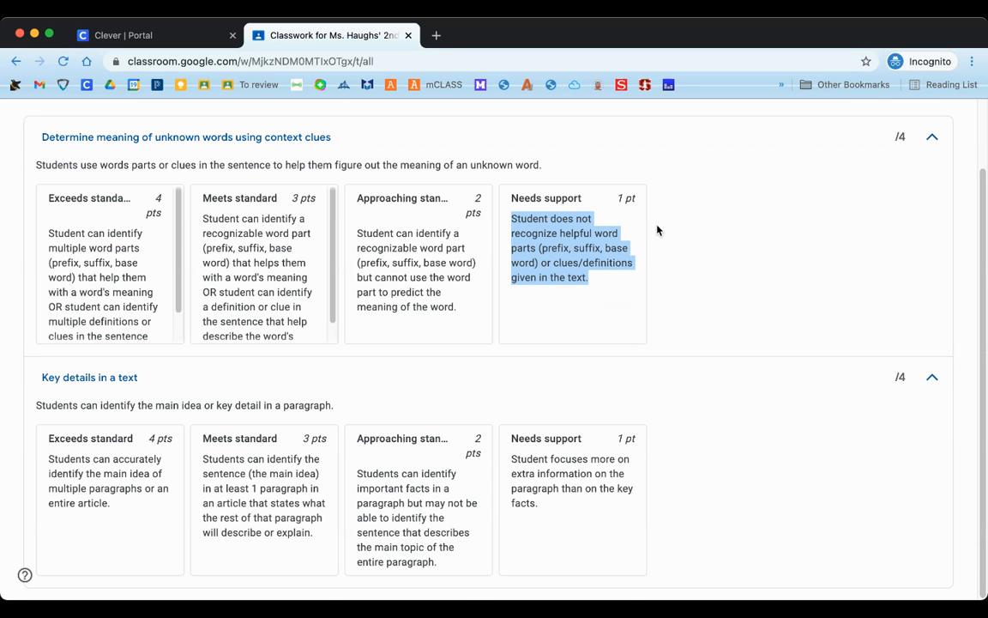
mouse_move(611, 196)
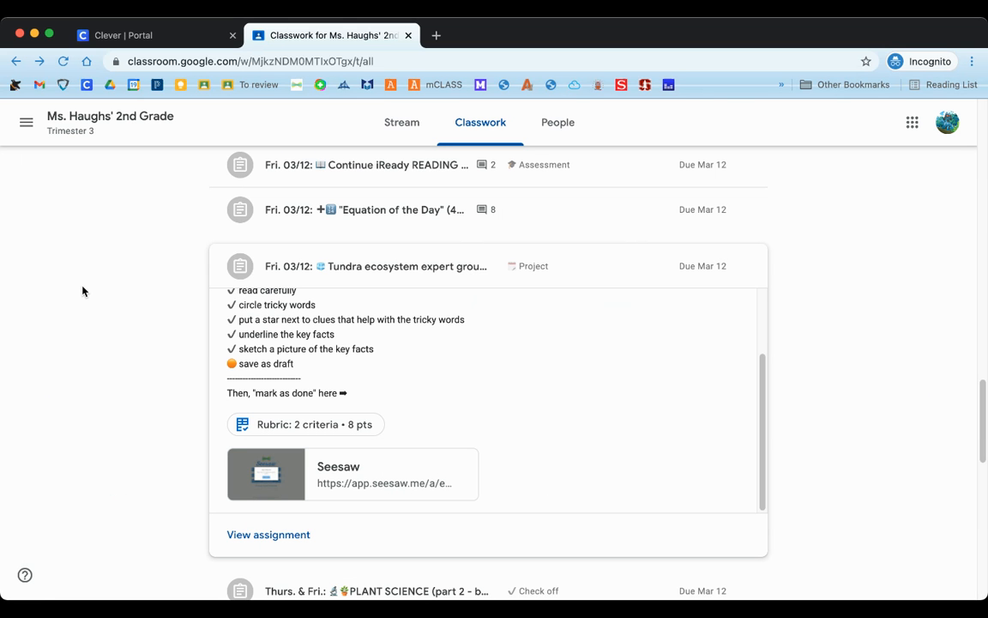
mouse_move(401, 344)
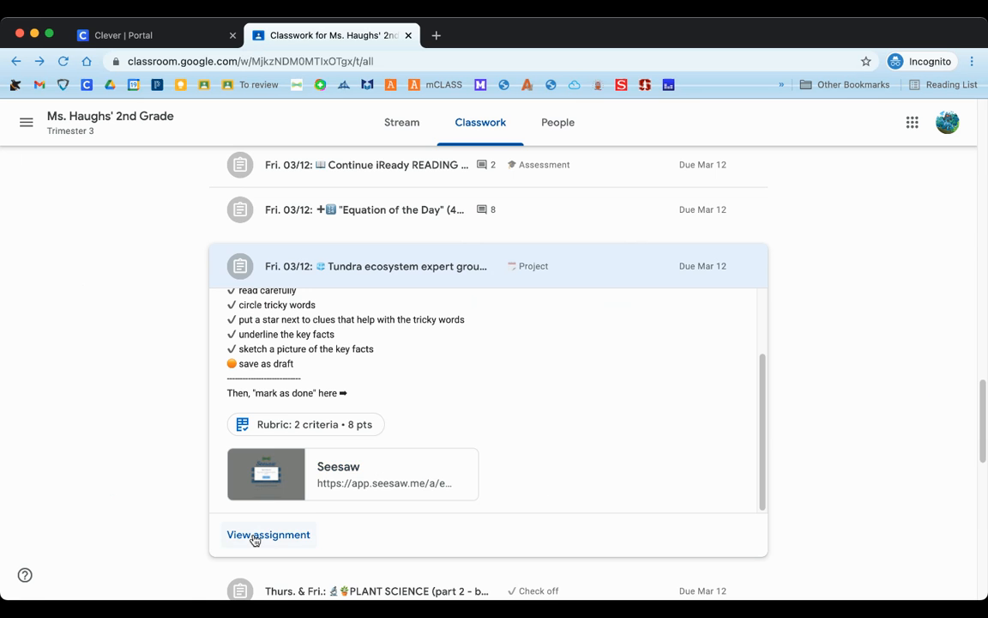
Open the Tundra ecosystem assignment page and scroll to its 3/8 graded rubric
left_click(267, 534)
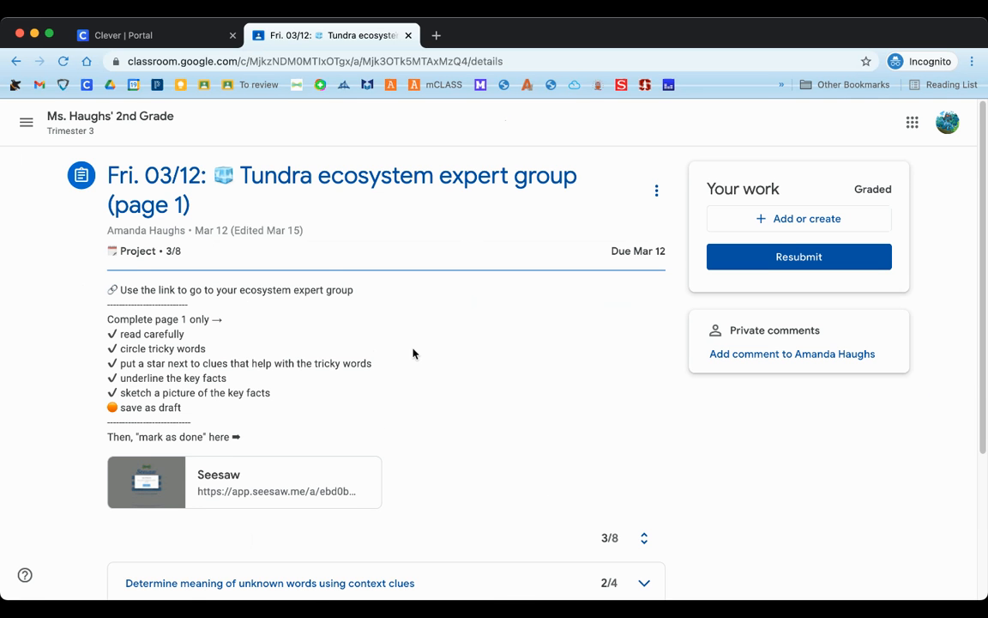
scroll("down", 3)
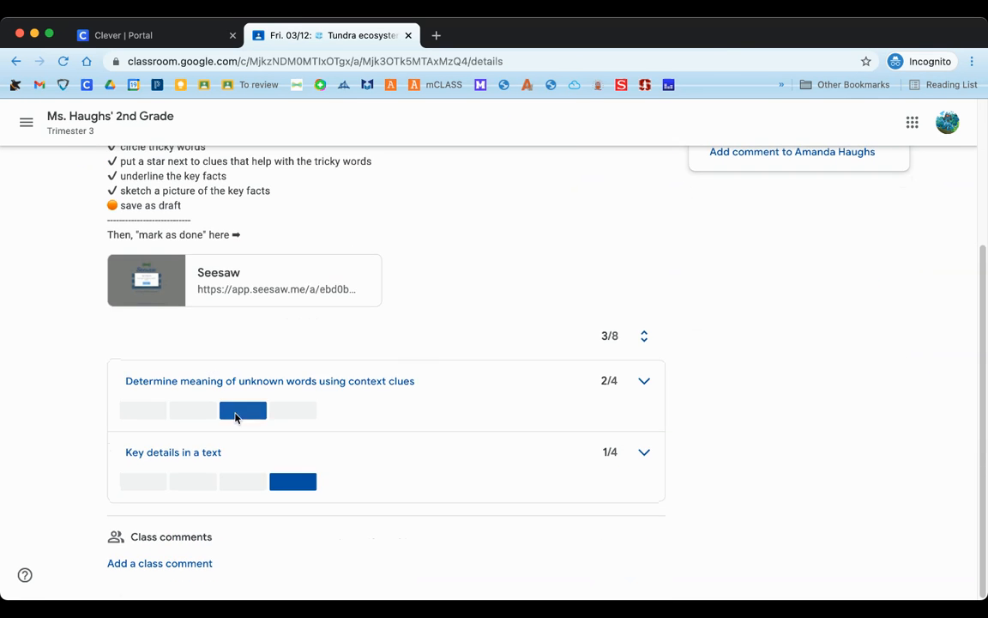
mouse_move(243, 410)
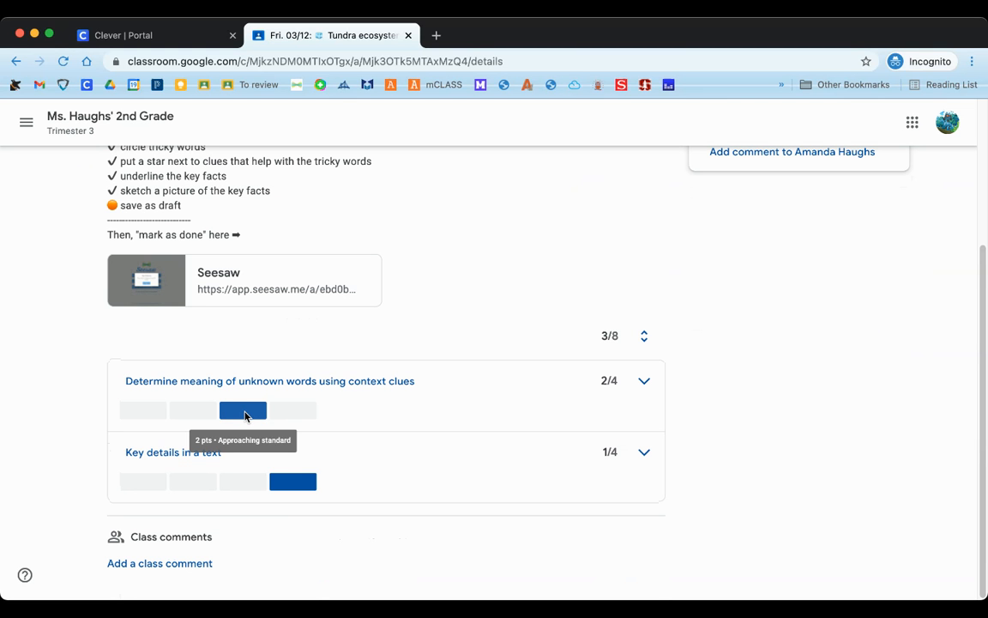
mouse_move(263, 437)
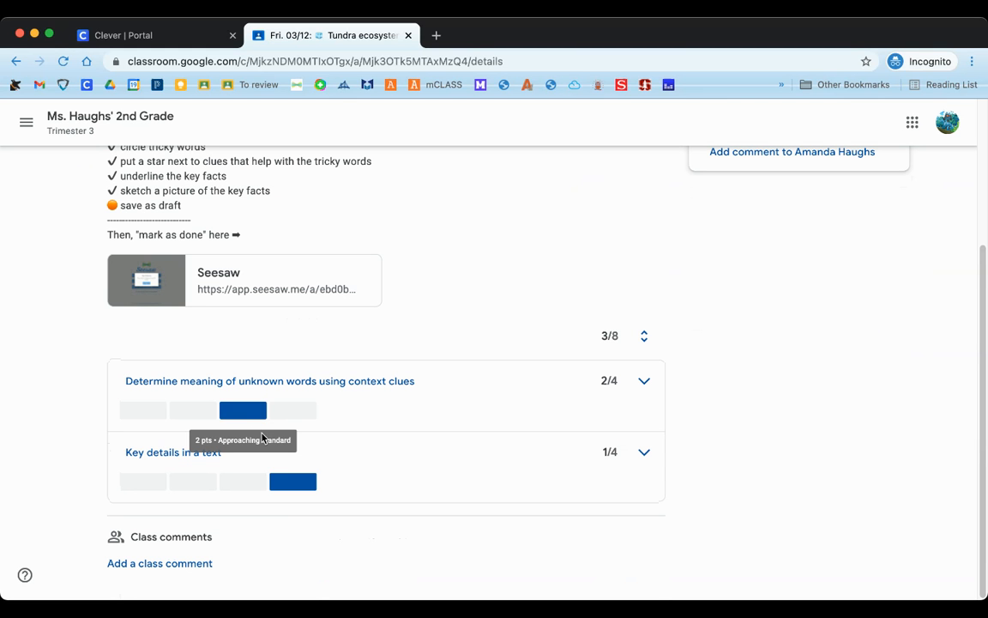
mouse_move(261, 440)
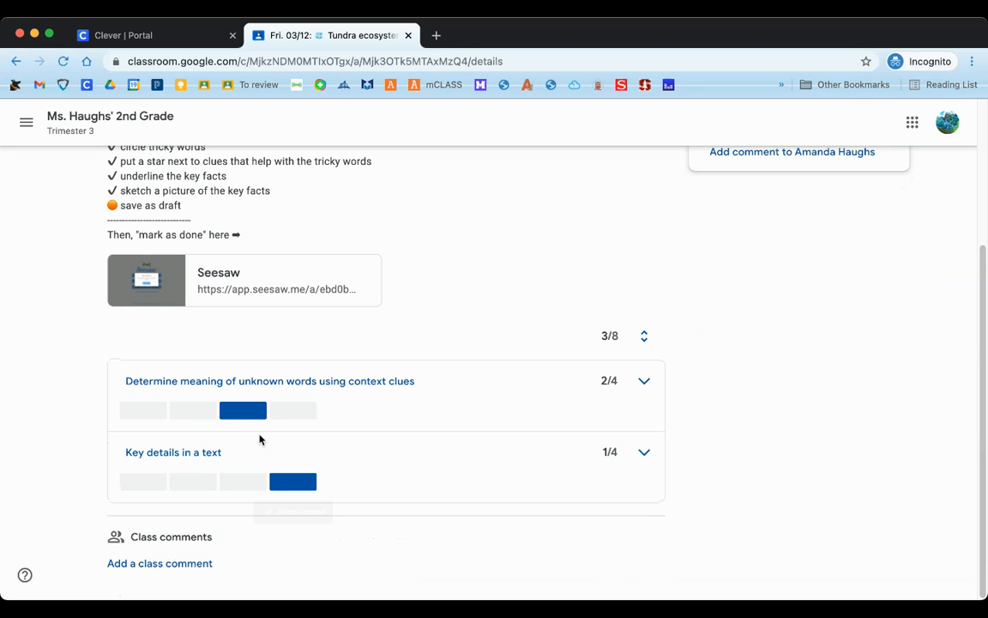
mouse_move(242, 410)
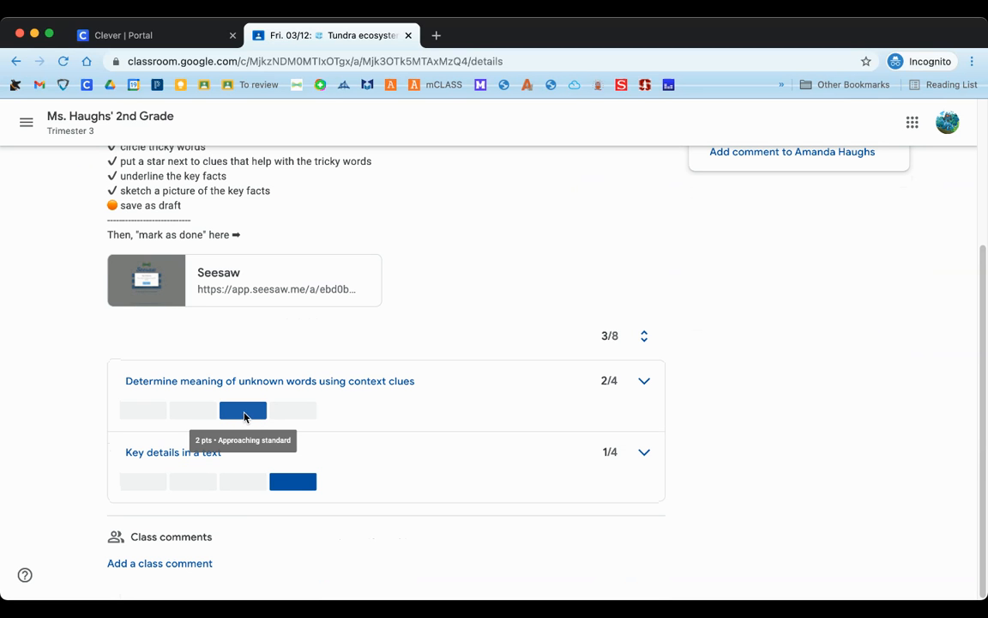
mouse_move(249, 418)
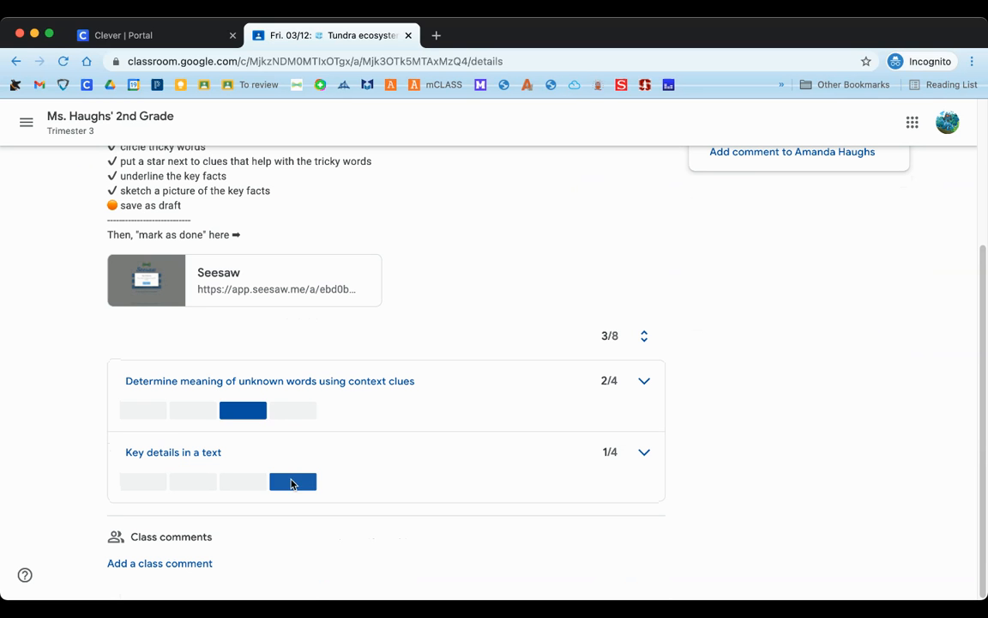
mouse_move(242, 410)
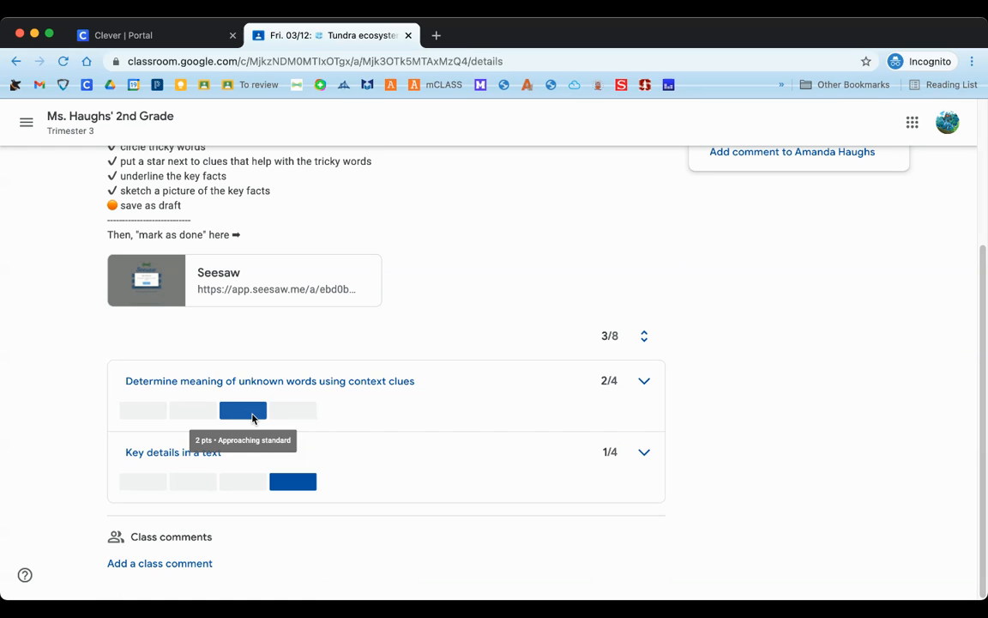
Expand the context clues criterion to show the awarded 2-point Approaching standard level
left_click(643, 380)
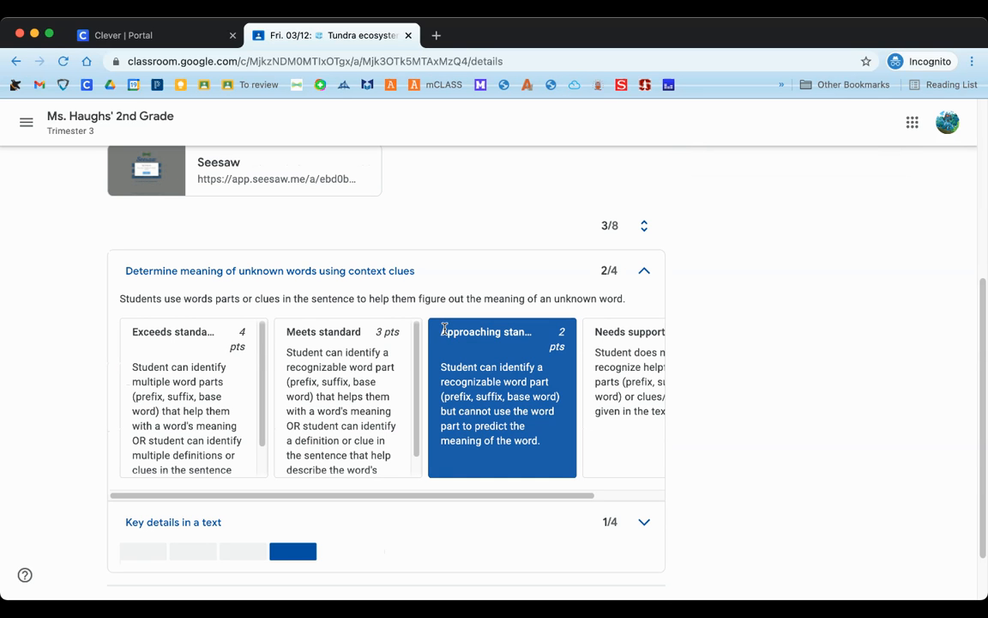
mouse_move(480, 335)
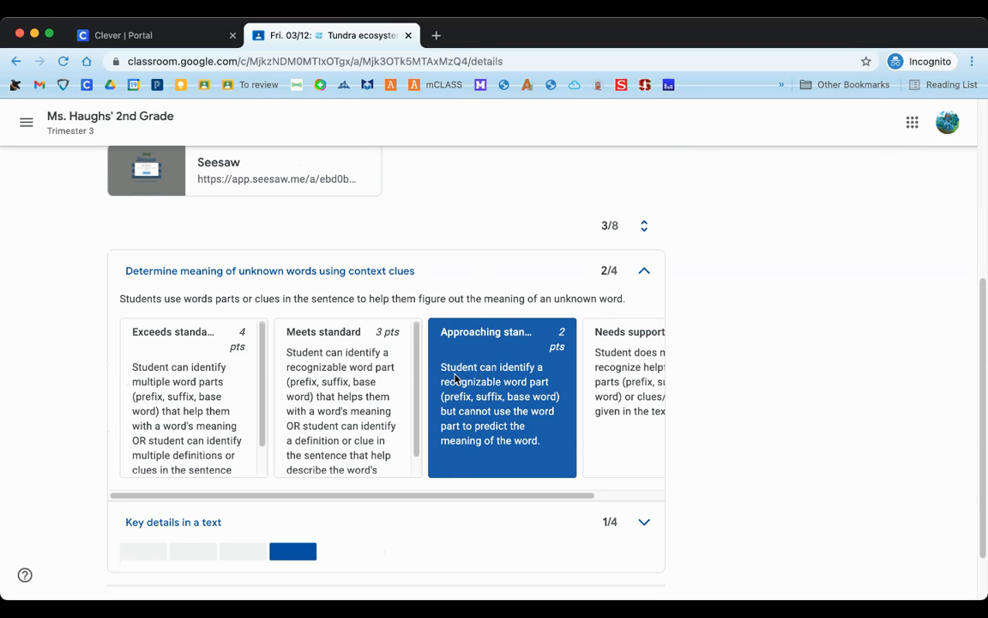
mouse_move(538, 380)
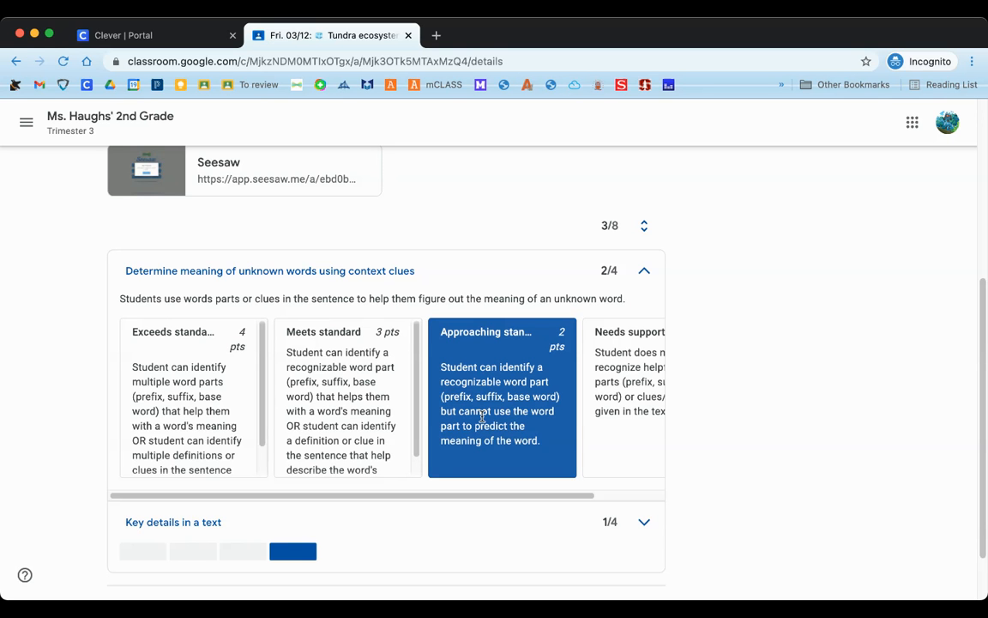
mouse_move(544, 446)
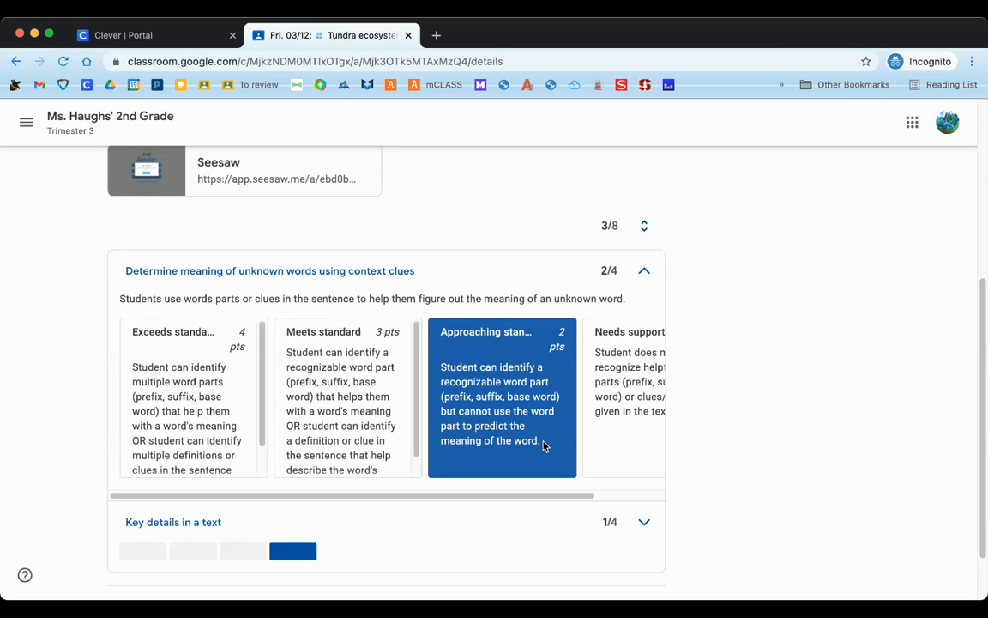
mouse_move(516, 378)
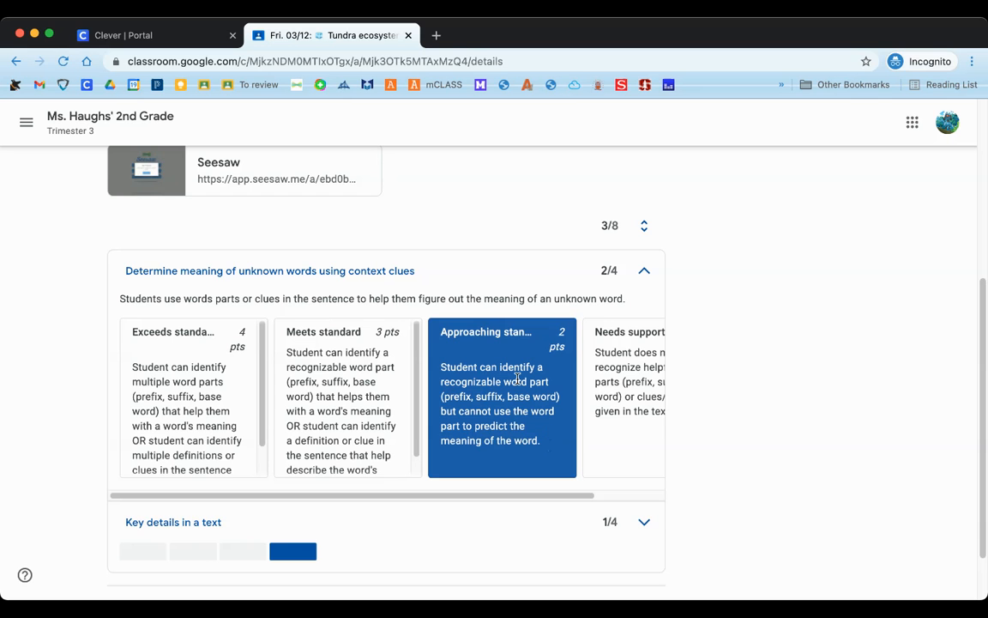
mouse_move(519, 391)
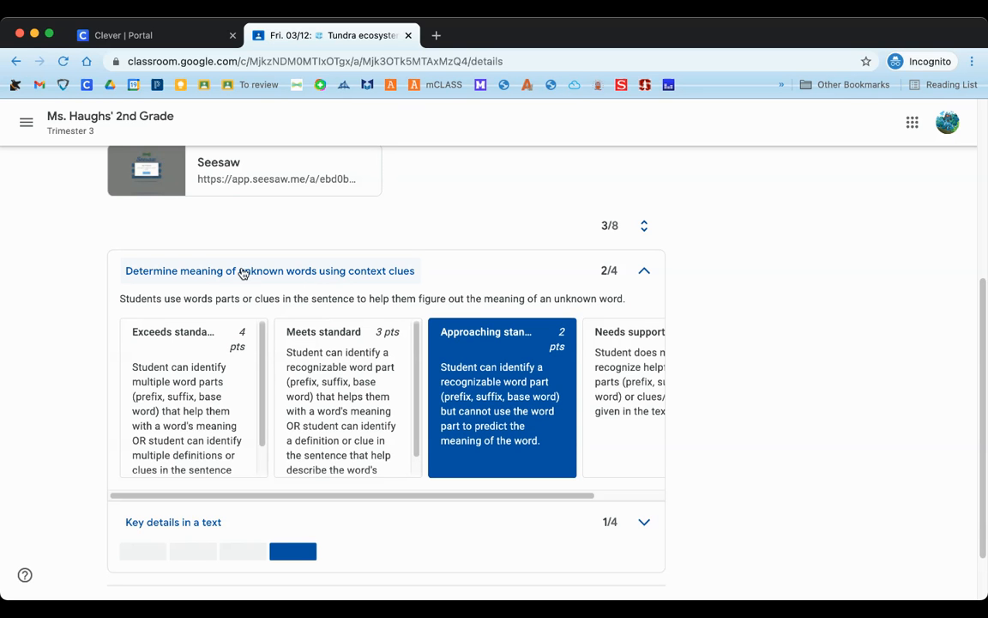
mouse_move(266, 275)
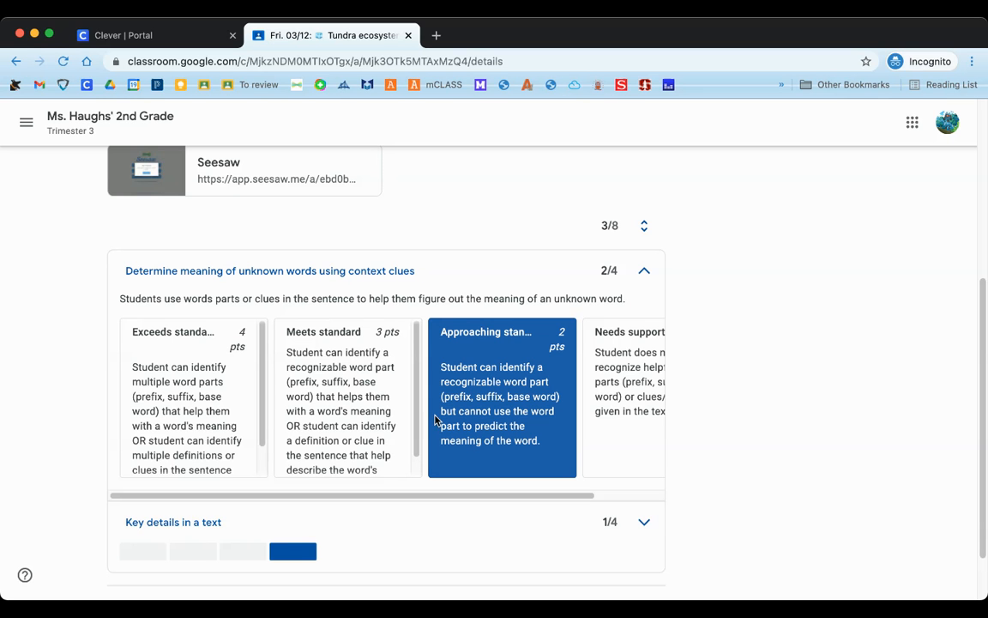
mouse_move(534, 432)
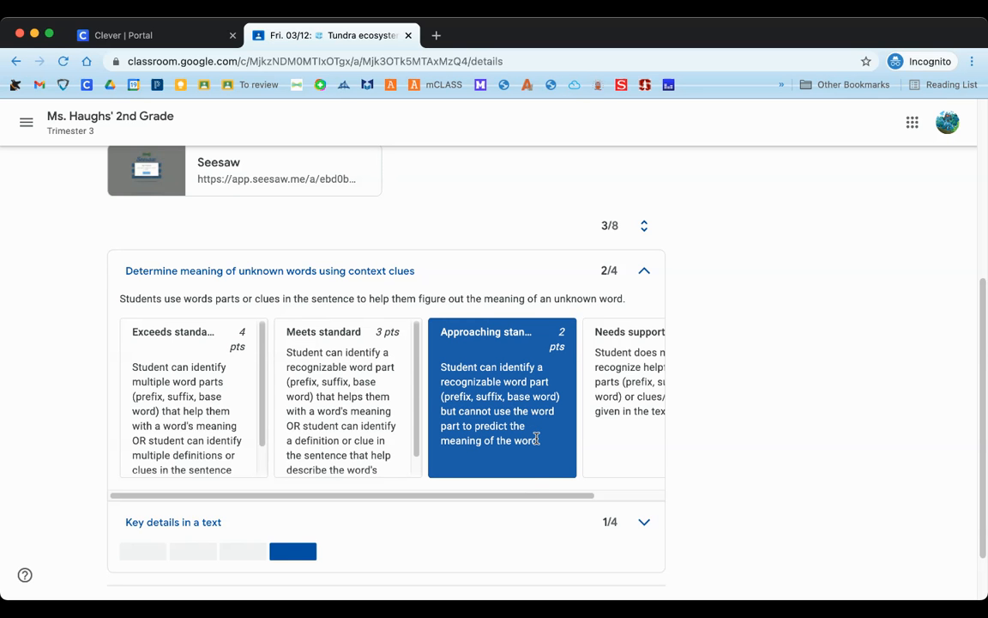
mouse_move(461, 377)
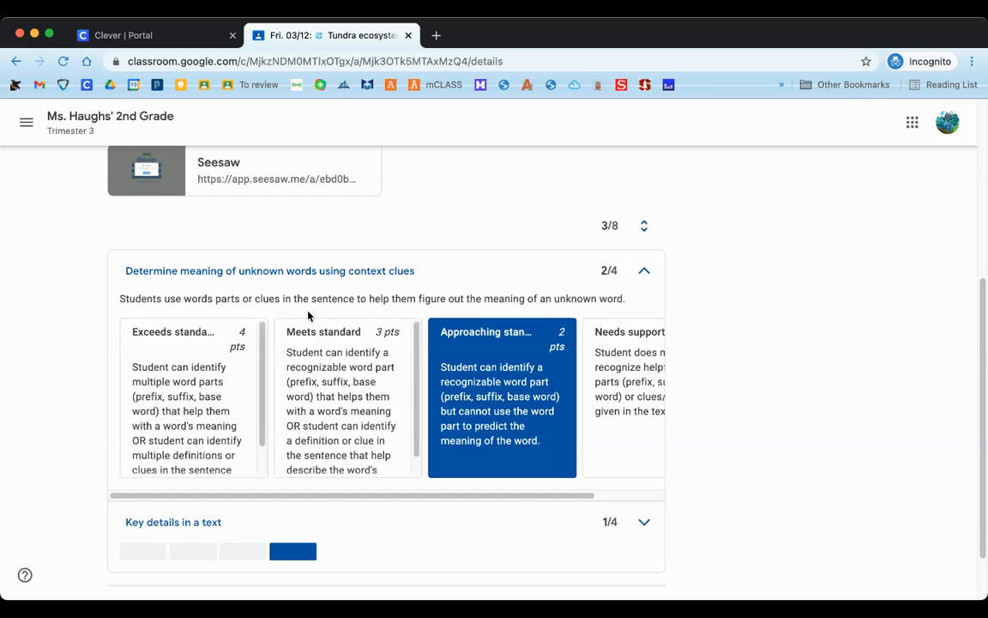
mouse_move(350, 367)
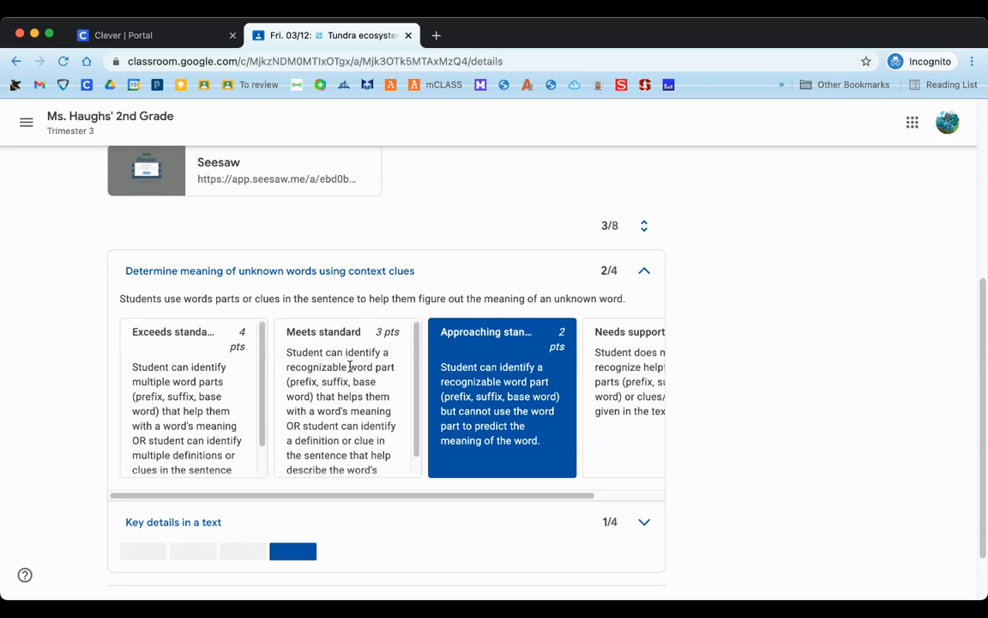